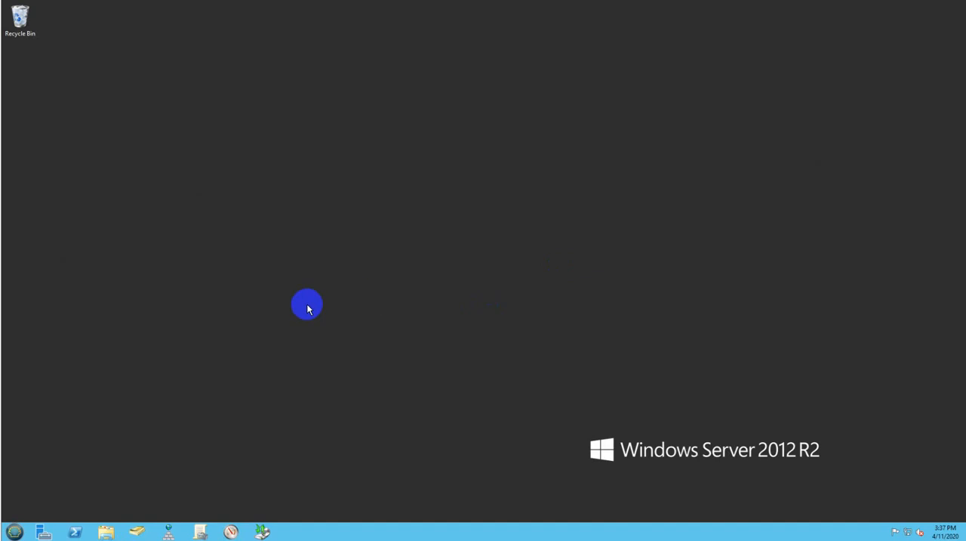
mouse_move(305, 296)
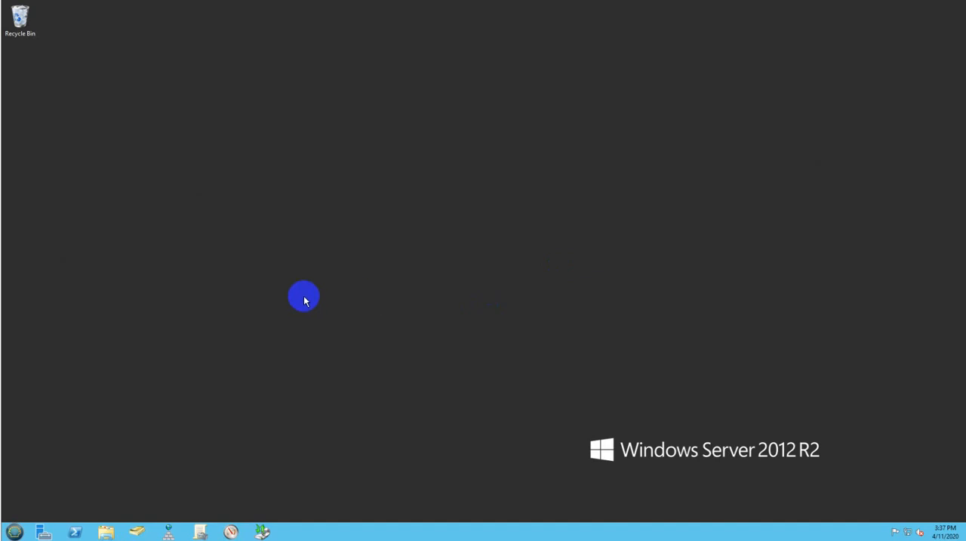
mouse_move(299, 293)
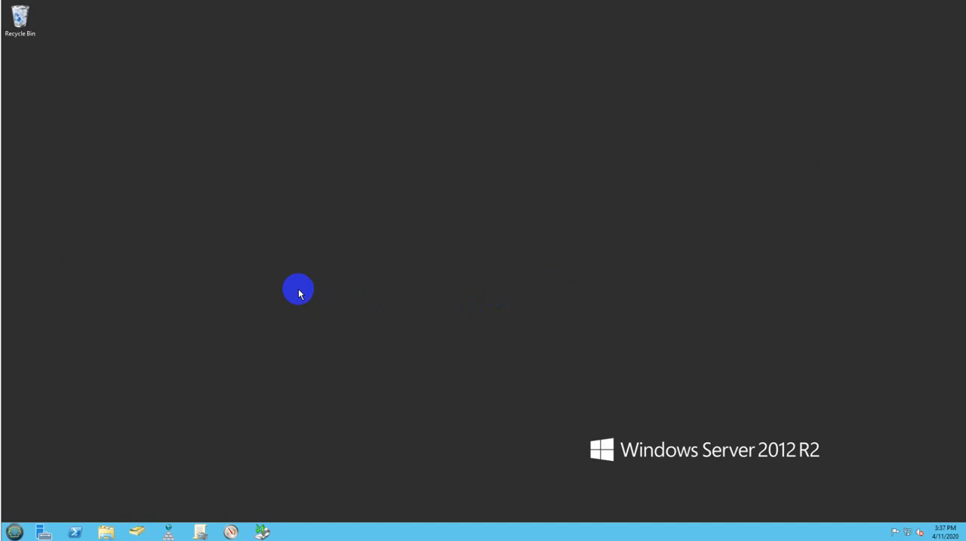
mouse_move(301, 302)
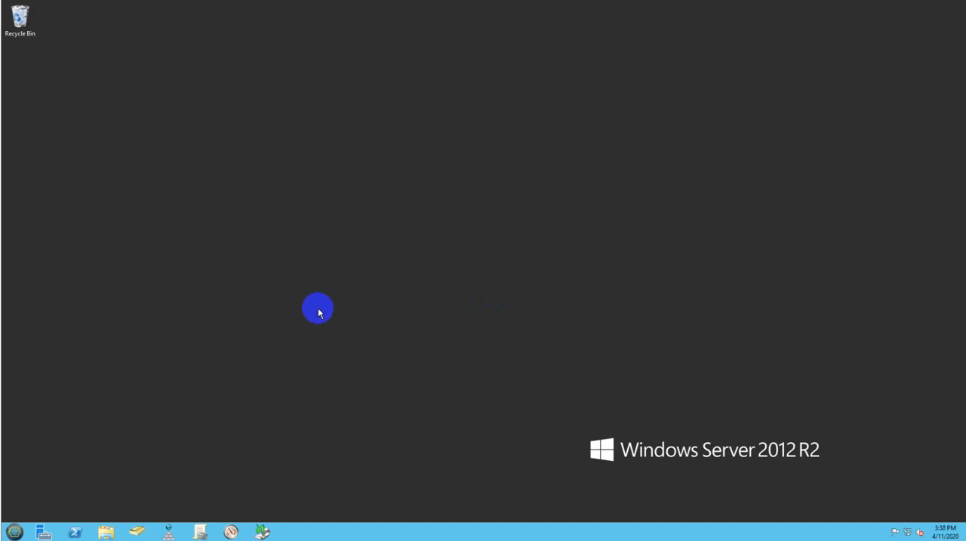
mouse_move(17, 531)
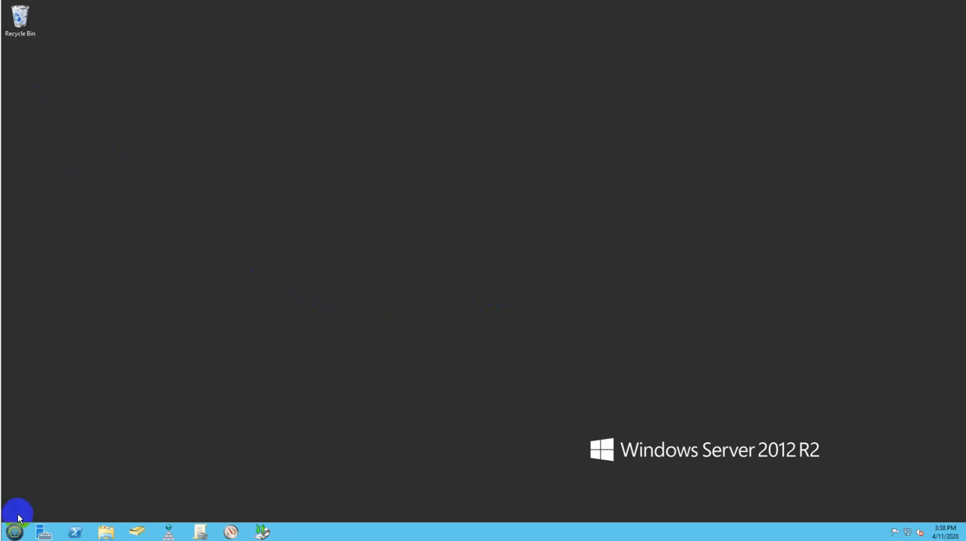
Show This PC's properties: computer DC1 in the lab.local domain.
right_click(144, 386)
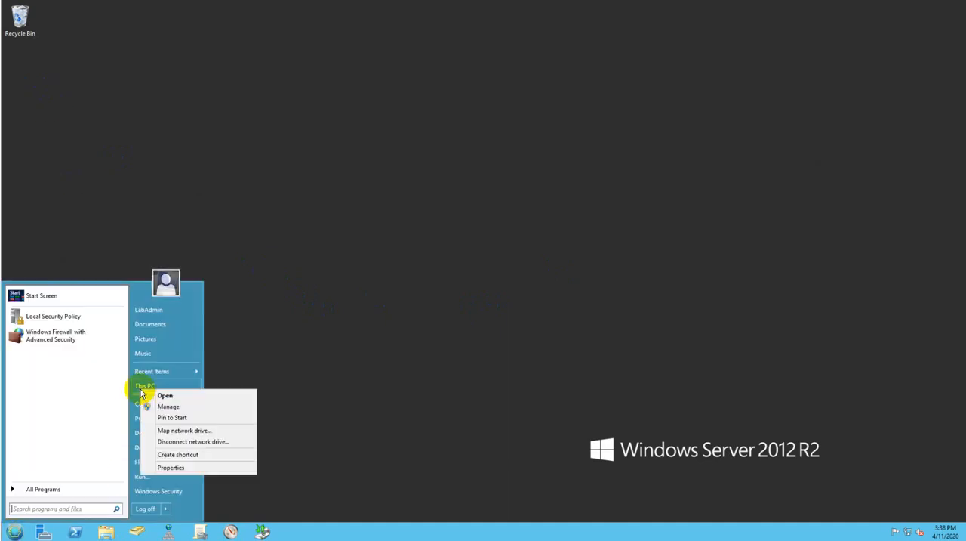
click(169, 467)
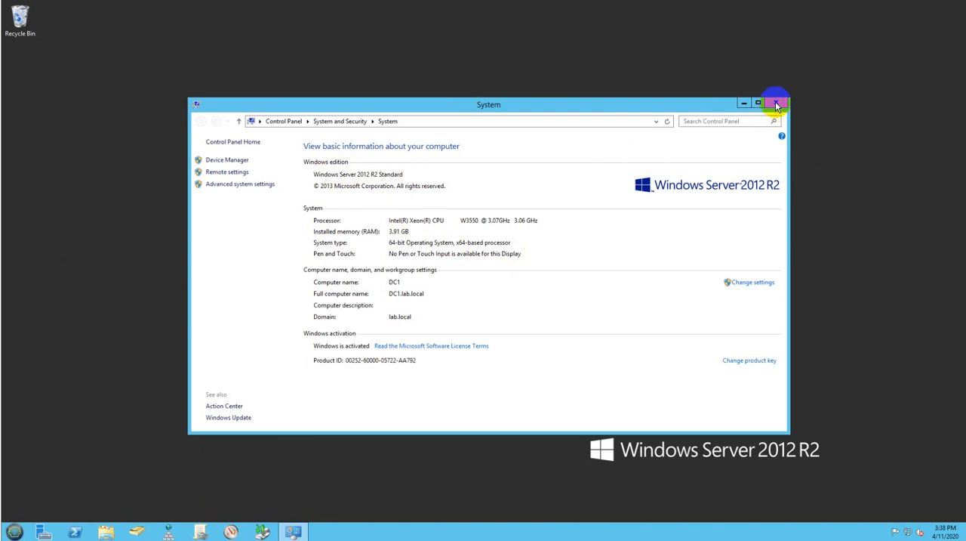
Close the System window and browse into Local Disk (C:) in File Explorer.
click(776, 102)
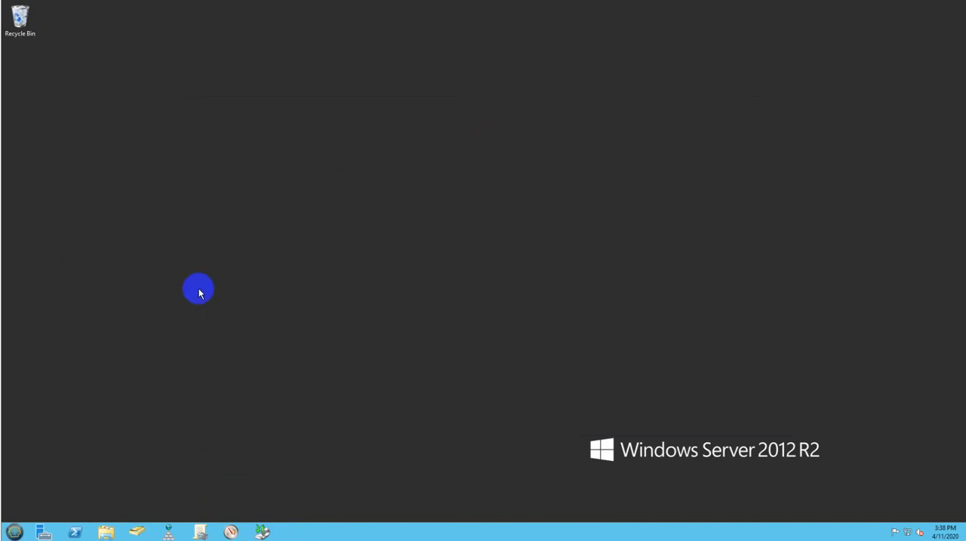
mouse_move(121, 516)
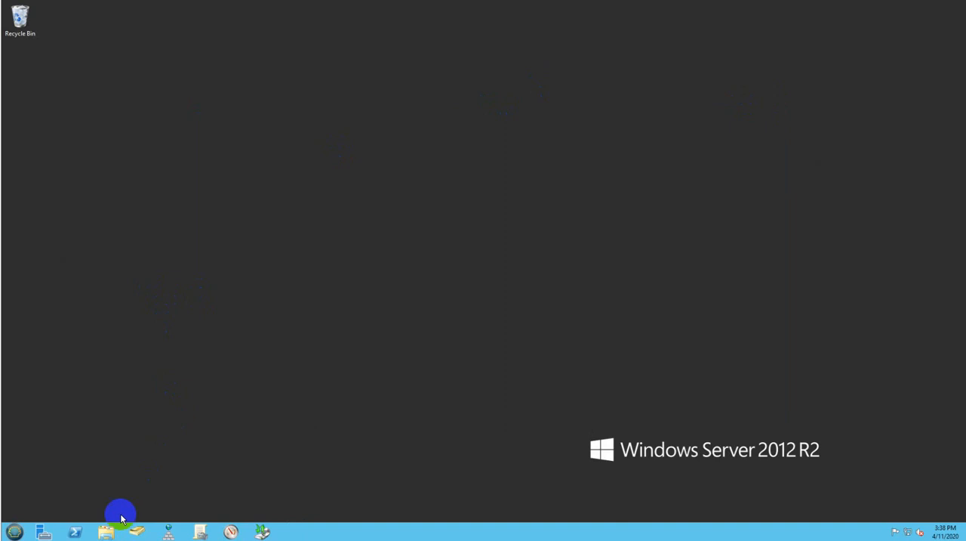
click(105, 532)
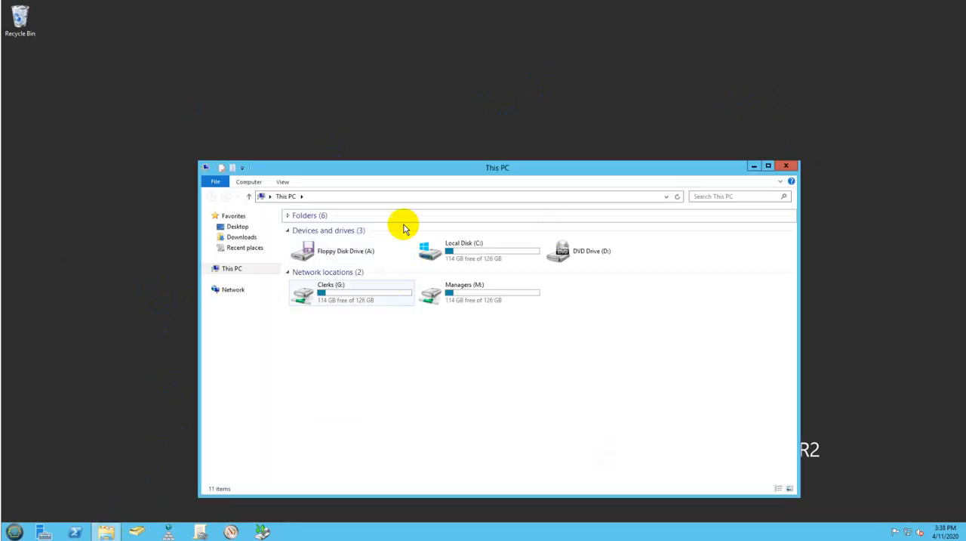
drag(498, 168, 407, 69)
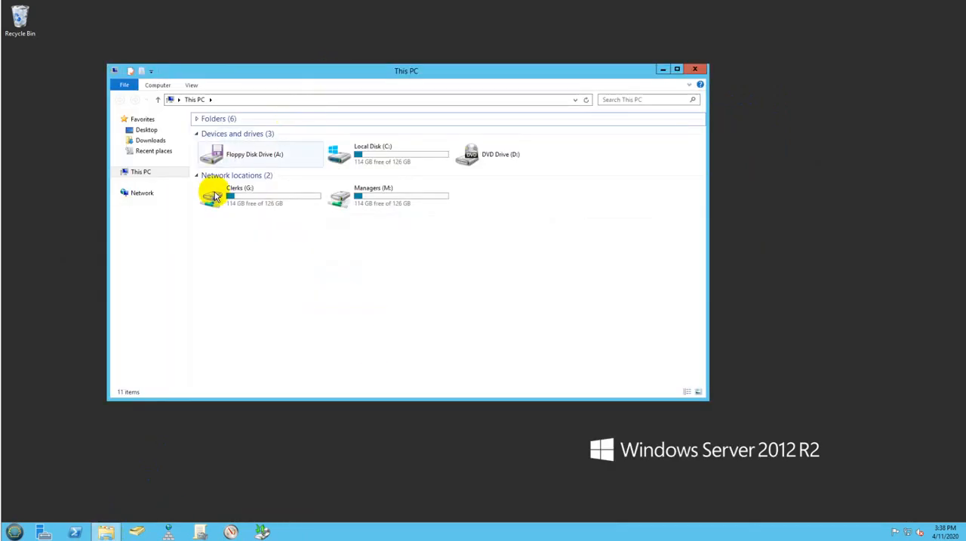
click(196, 174)
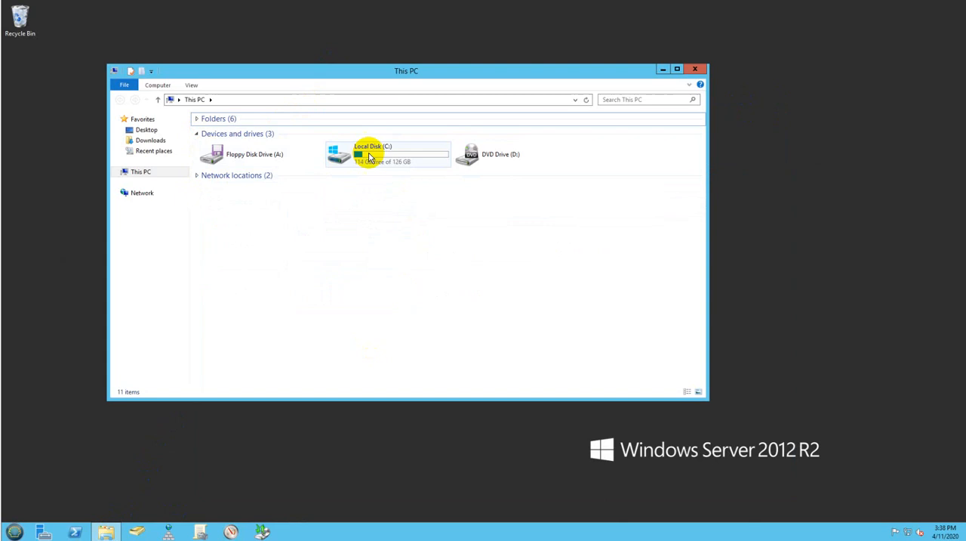
double_click(370, 154)
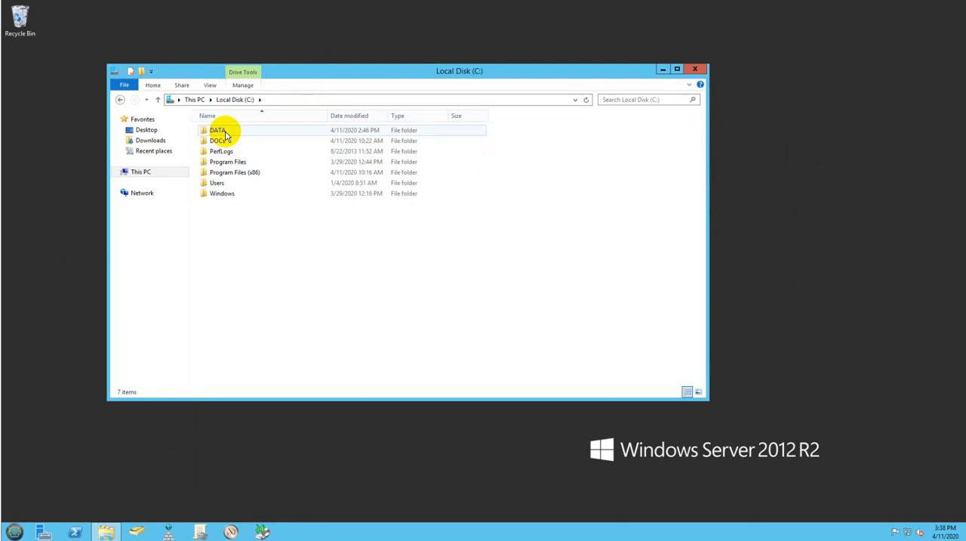
Enter the DATA folder, peek into CLERKS, return and select CLERKS for its properties.
double_click(217, 129)
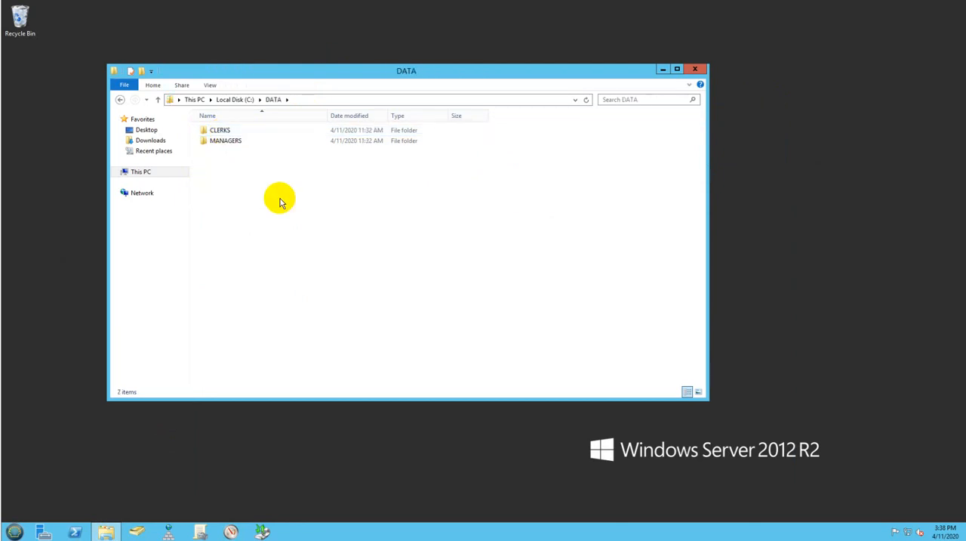
click(227, 140)
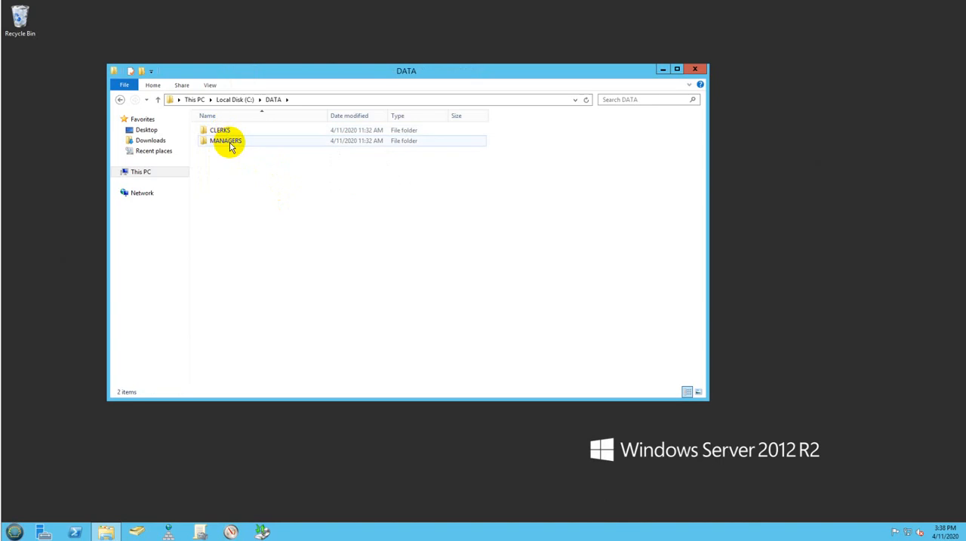
double_click(221, 130)
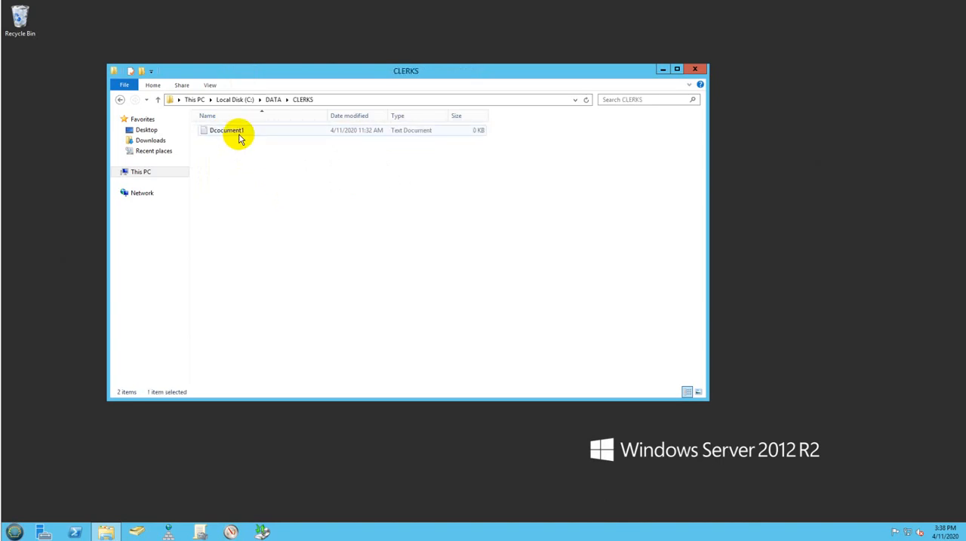
click(121, 99)
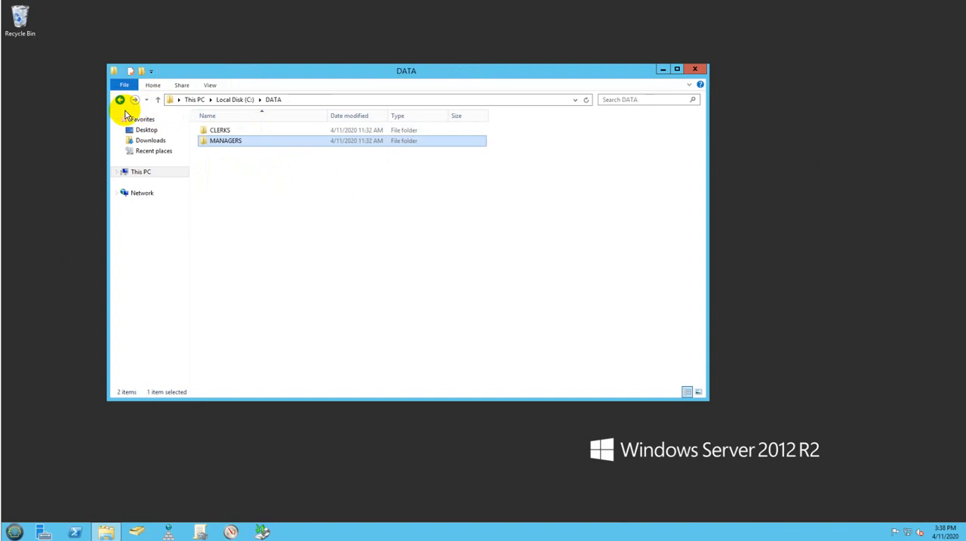
click(221, 130)
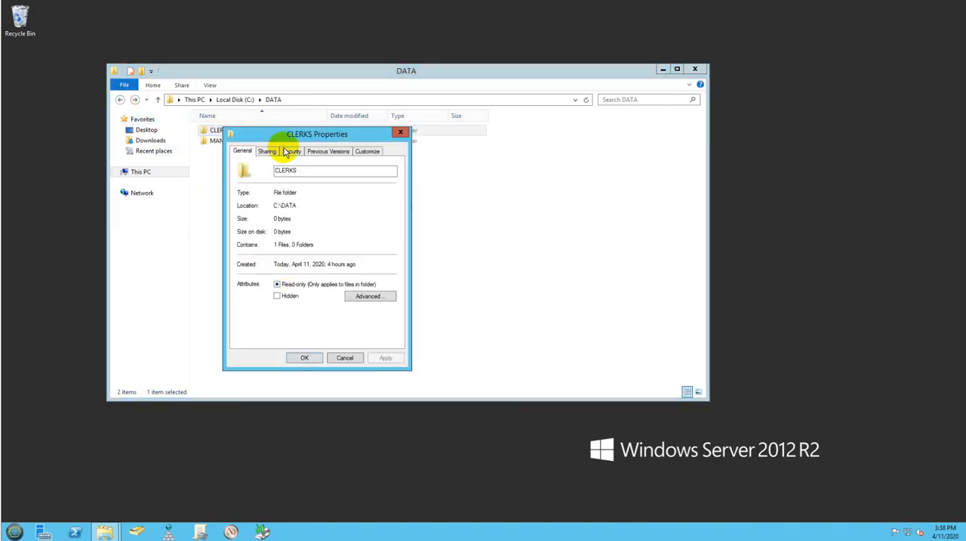
Review CLERKS share permissions: LabAdmin full control, Clerks change and read, then cancel.
click(267, 151)
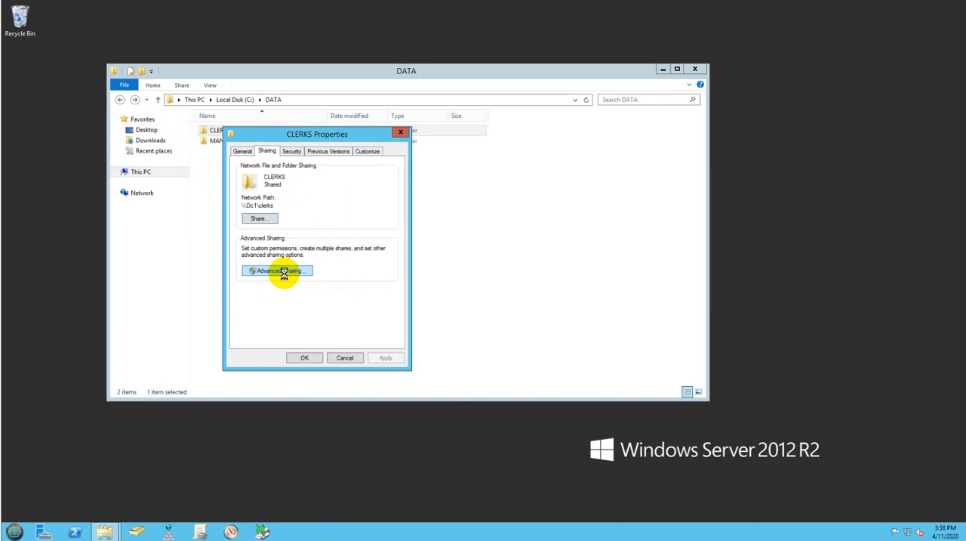
click(278, 270)
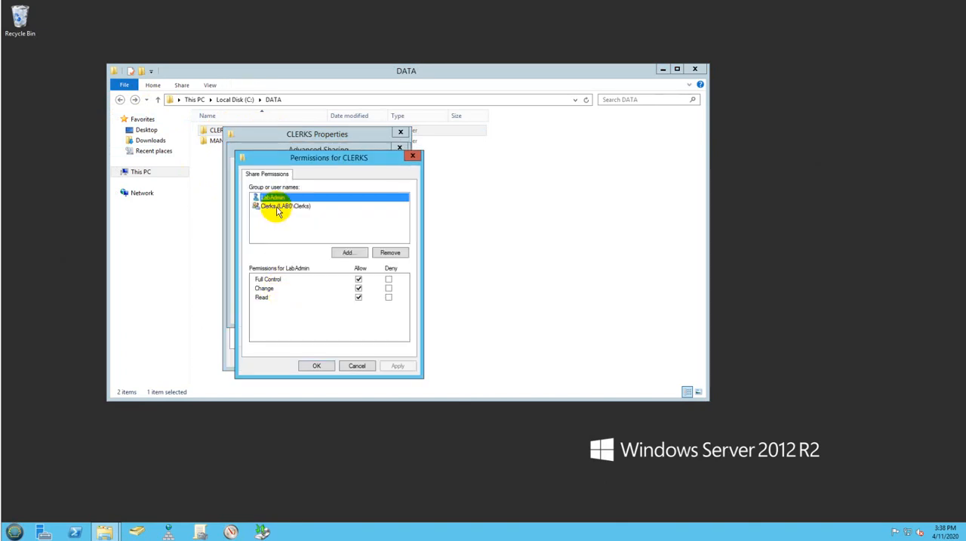
click(284, 206)
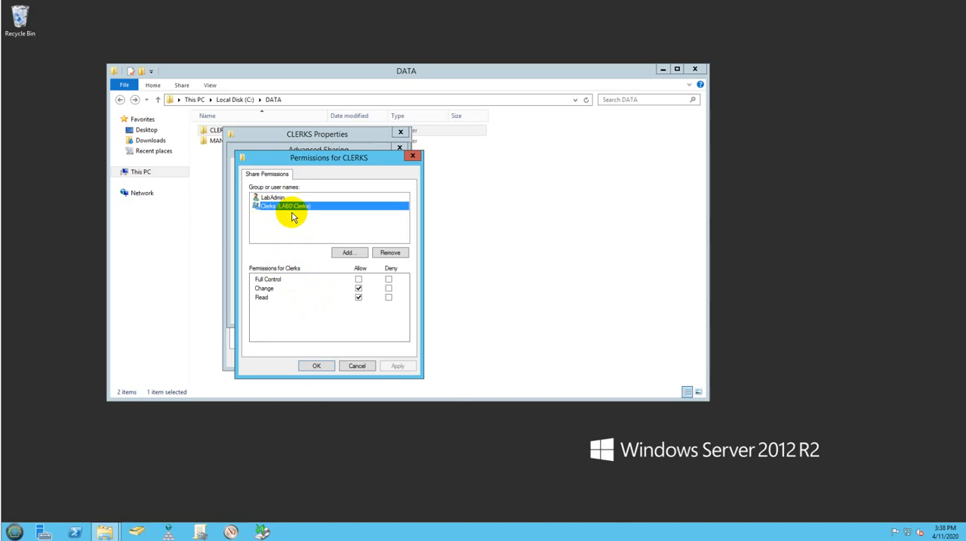
click(272, 196)
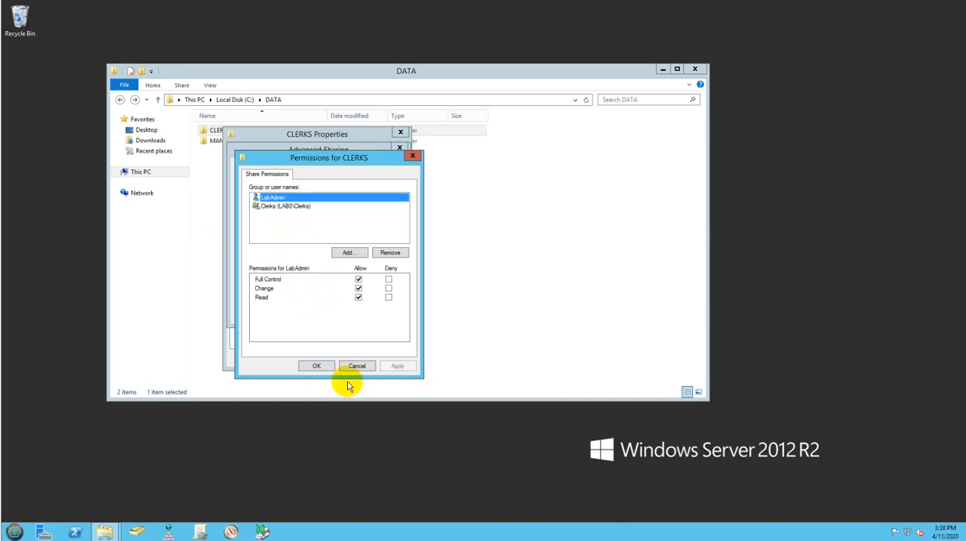
click(283, 205)
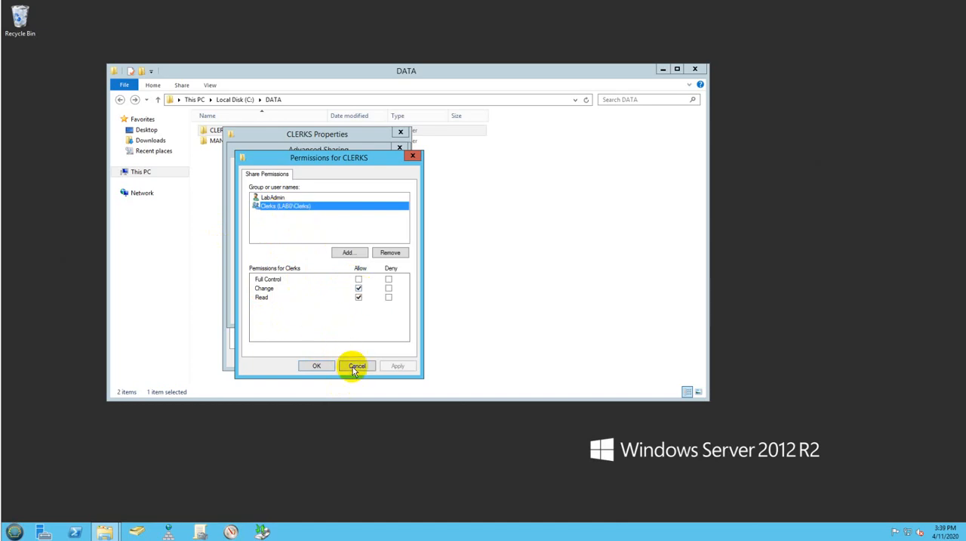
mouse_move(360, 386)
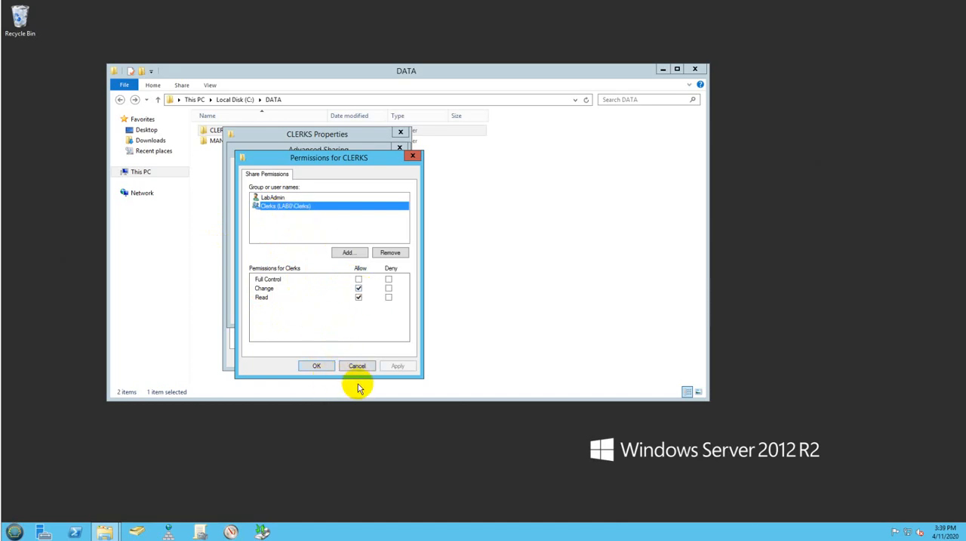
click(318, 365)
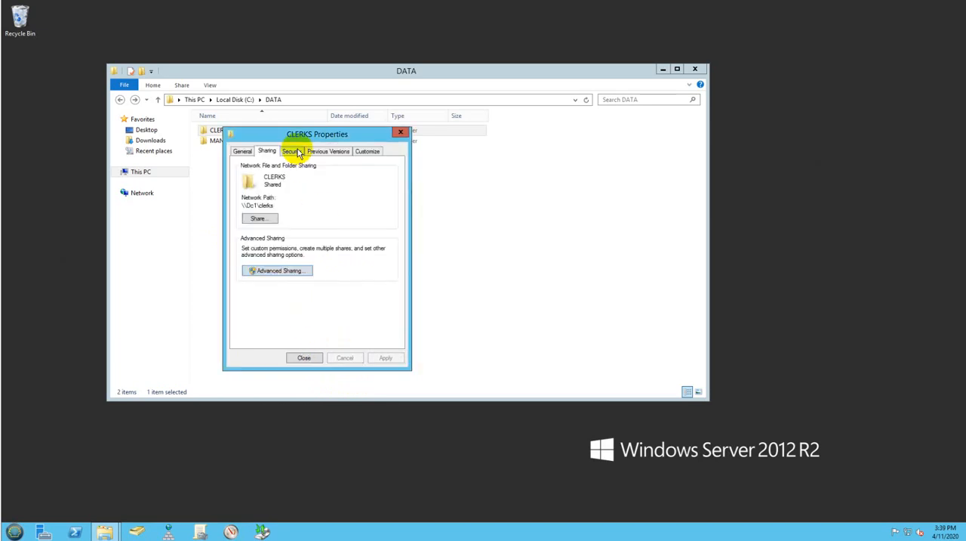
Review the Clerks group's security permissions on CLERKS, cancel, and reselect CLERKS in DATA.
click(291, 151)
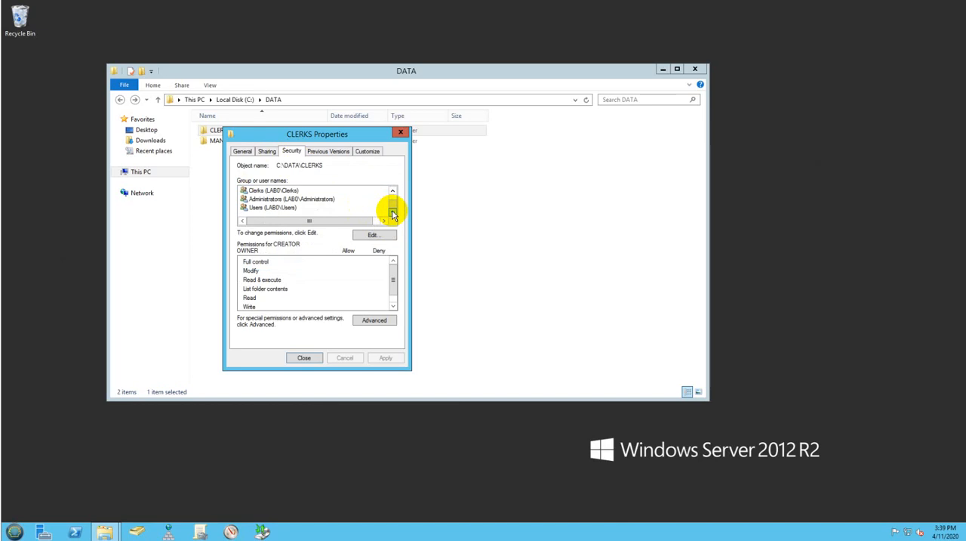
click(271, 190)
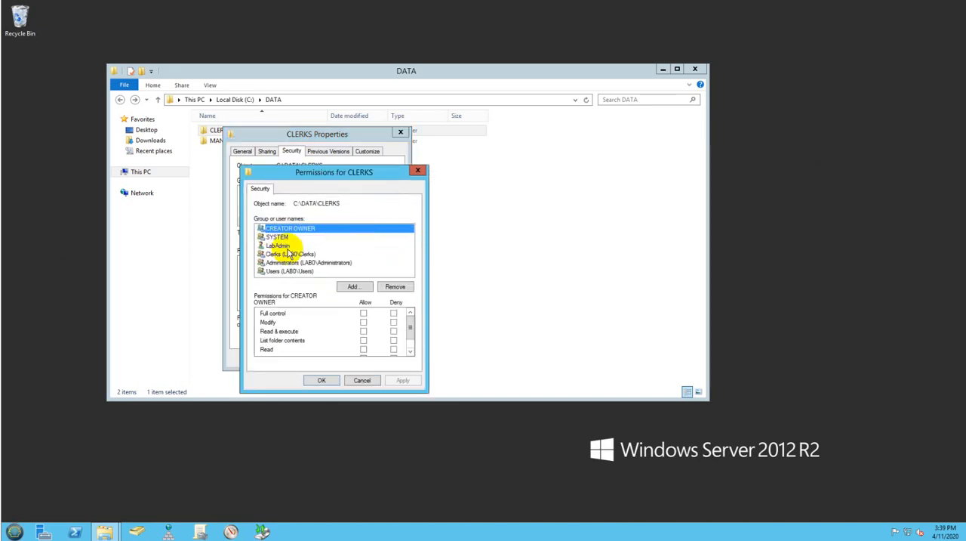
click(290, 253)
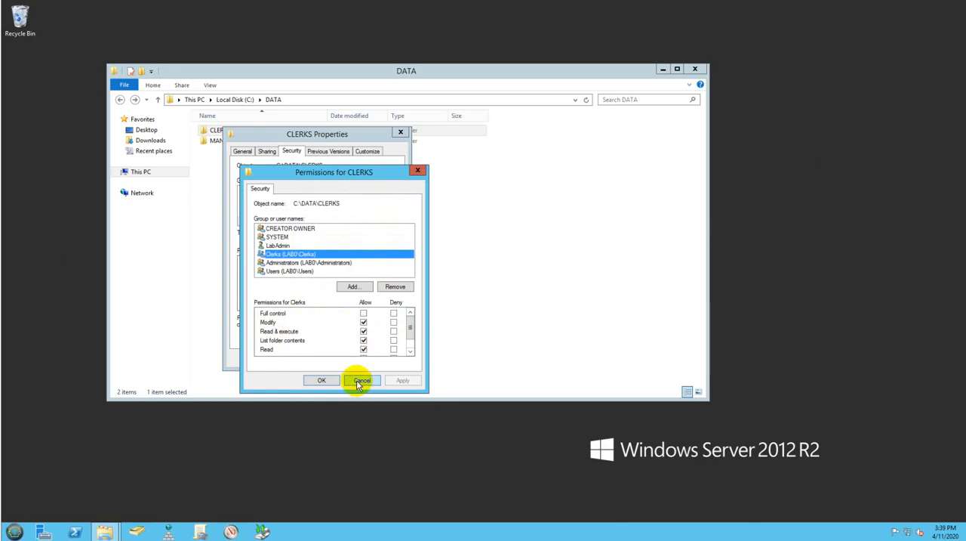
click(361, 380)
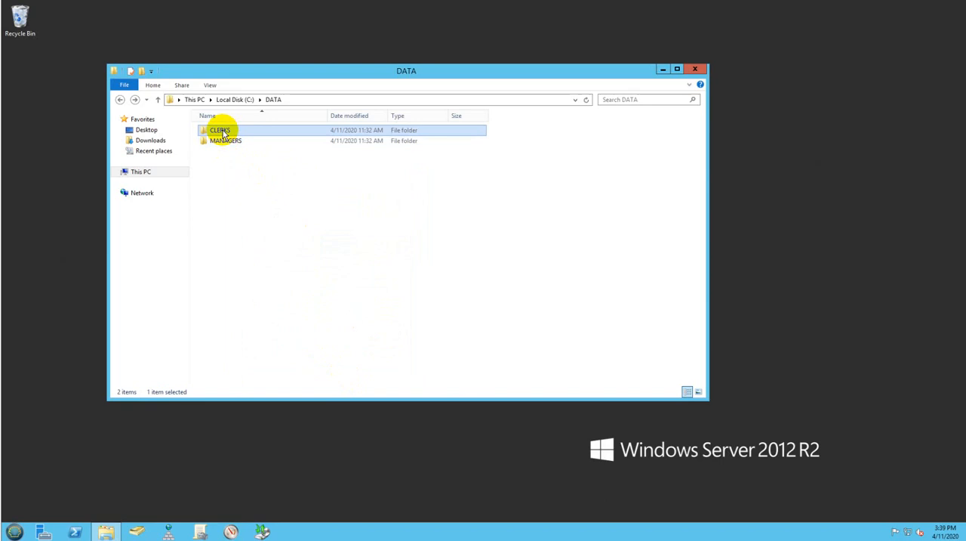
click(225, 141)
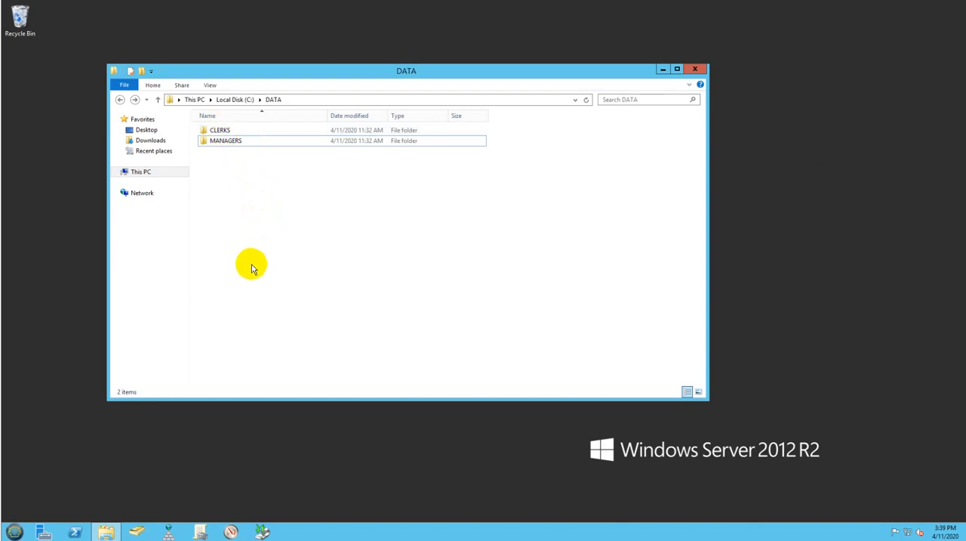
mouse_move(263, 277)
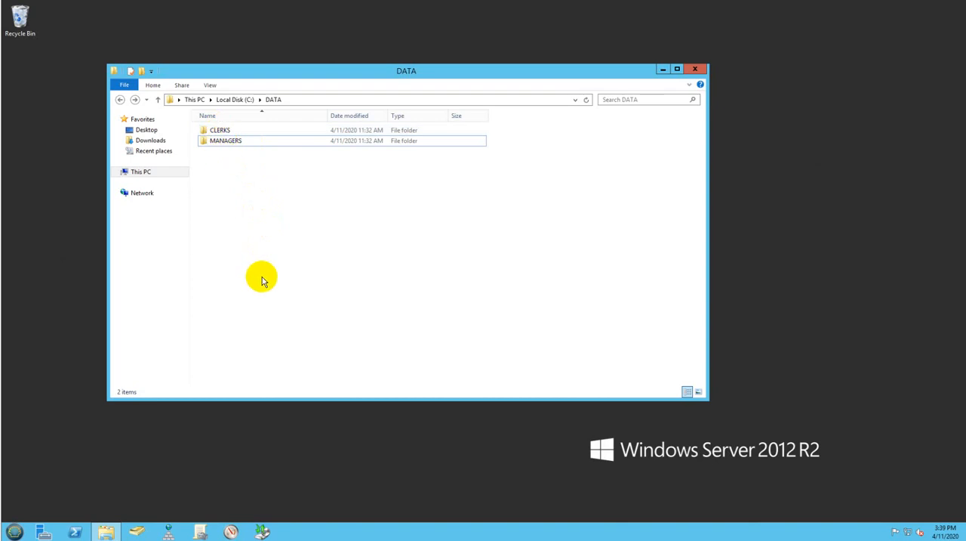
mouse_move(264, 287)
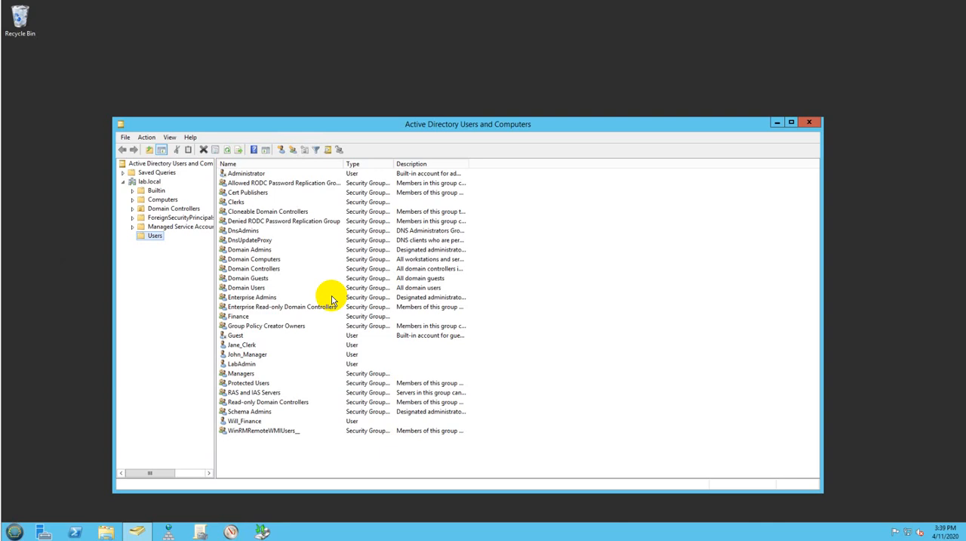
mouse_move(269, 355)
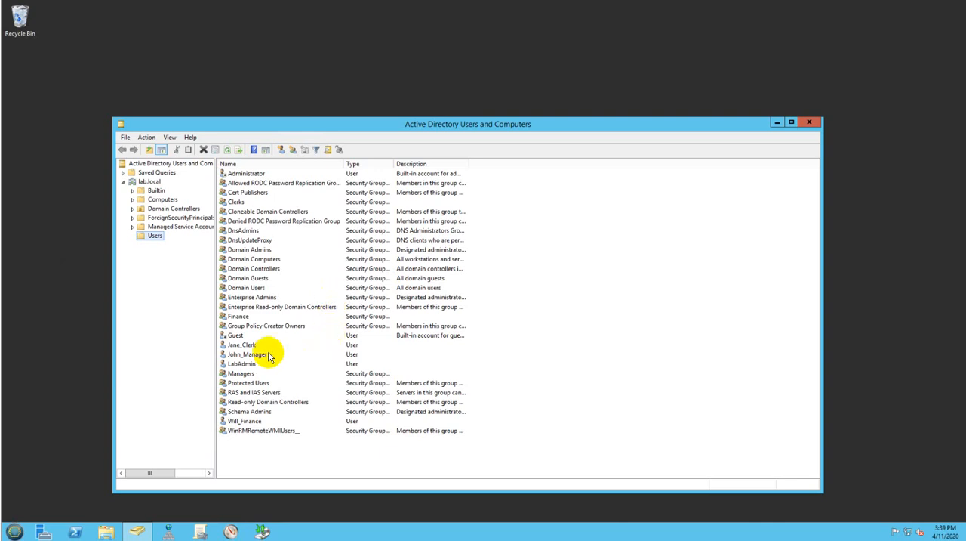
Select Jane_Clerk, John_Manager and the Managers group in the lab.local Users container.
click(241, 344)
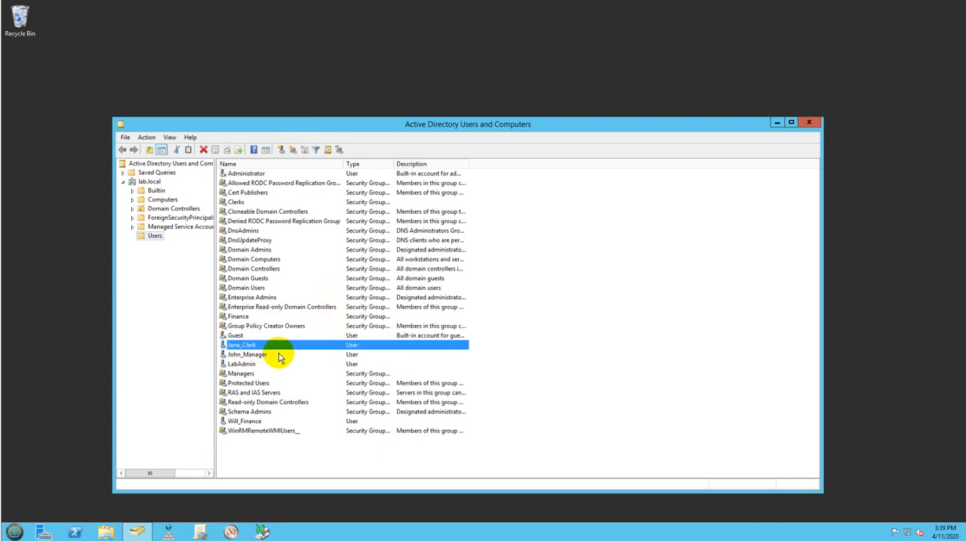
click(248, 355)
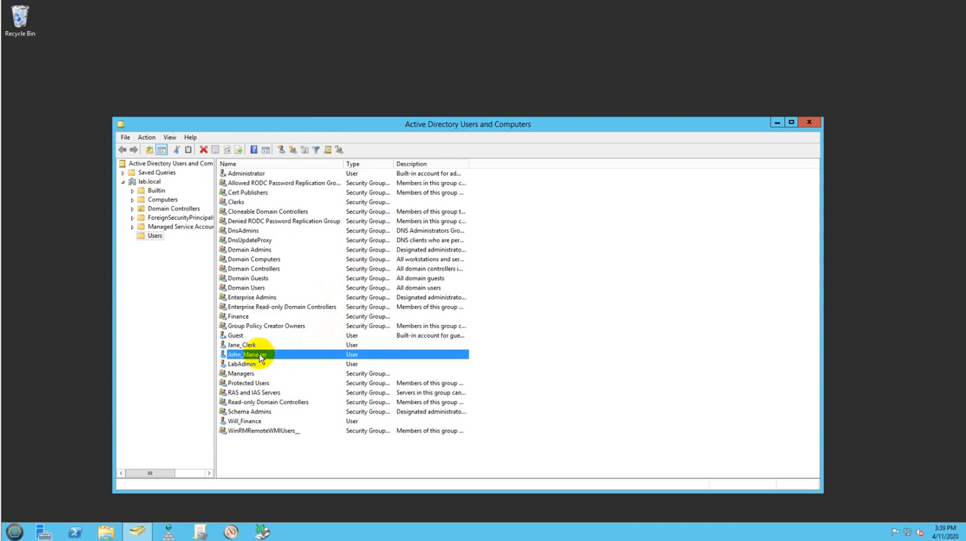
click(242, 373)
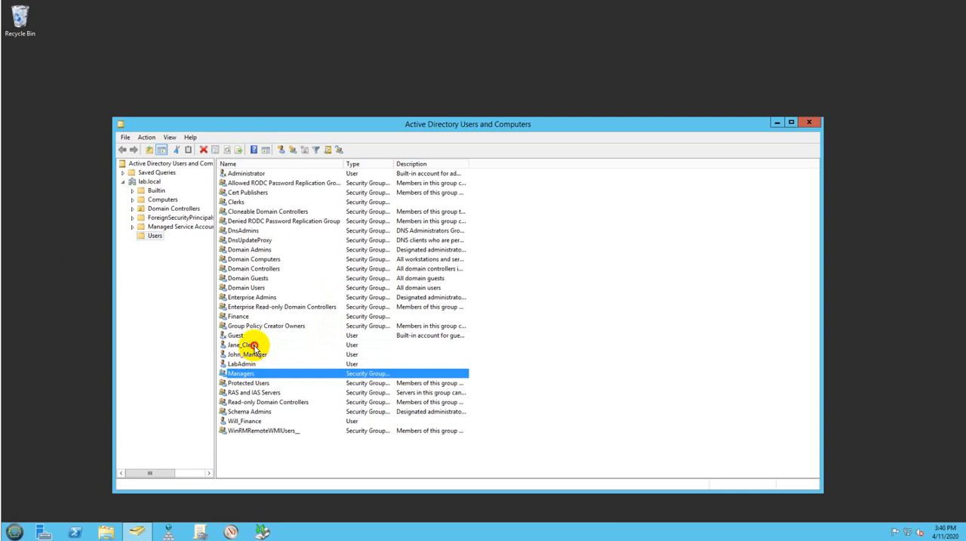
click(239, 203)
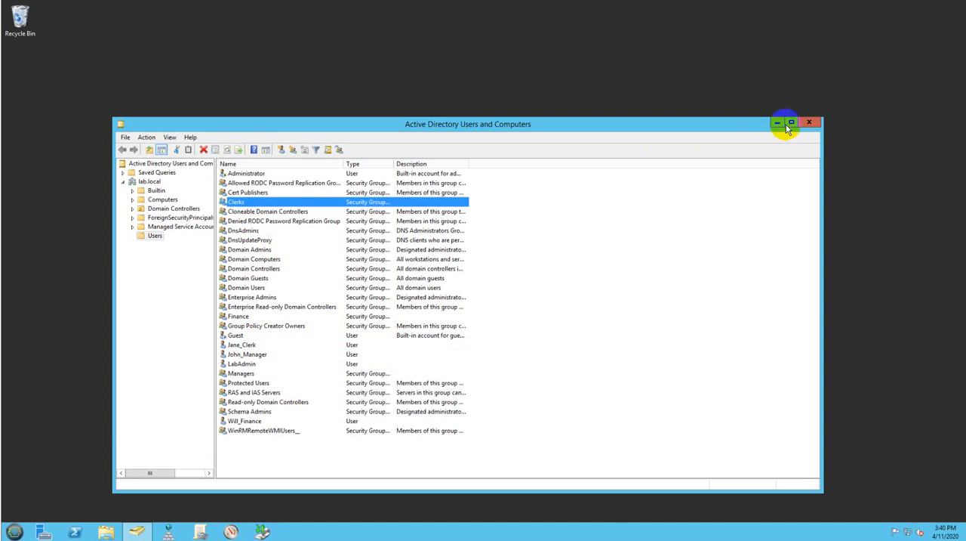
Minimize ADUC and start Group Policy Management from Administrative Tools.
click(810, 121)
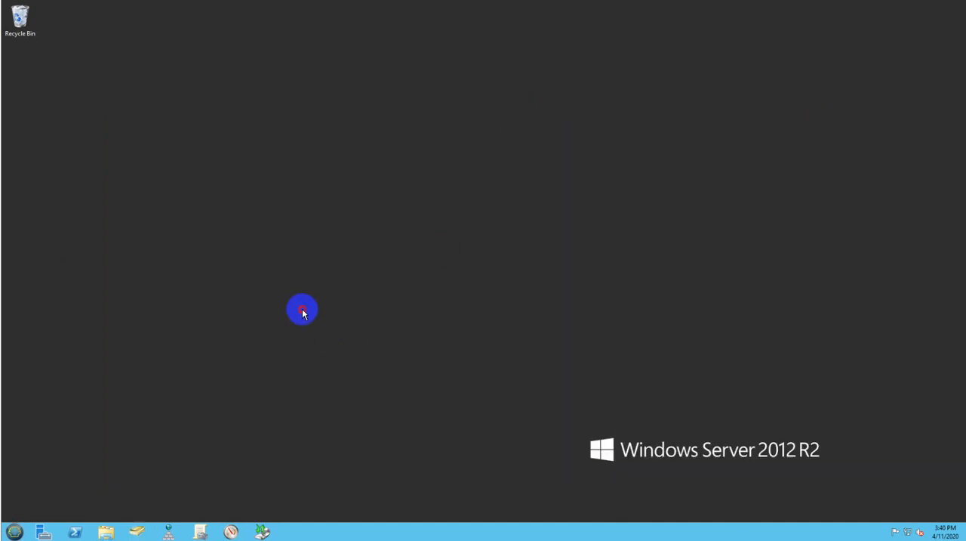
mouse_move(45, 437)
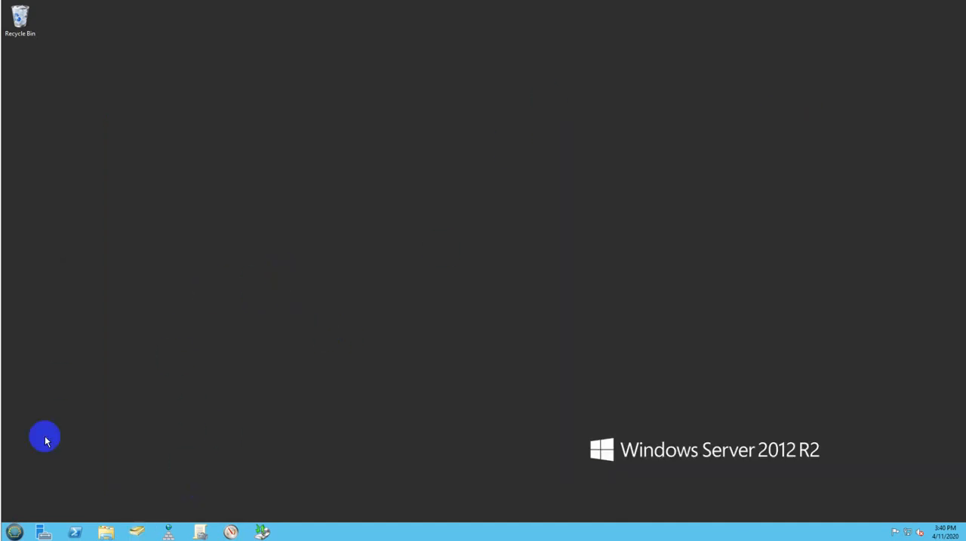
mouse_move(63, 496)
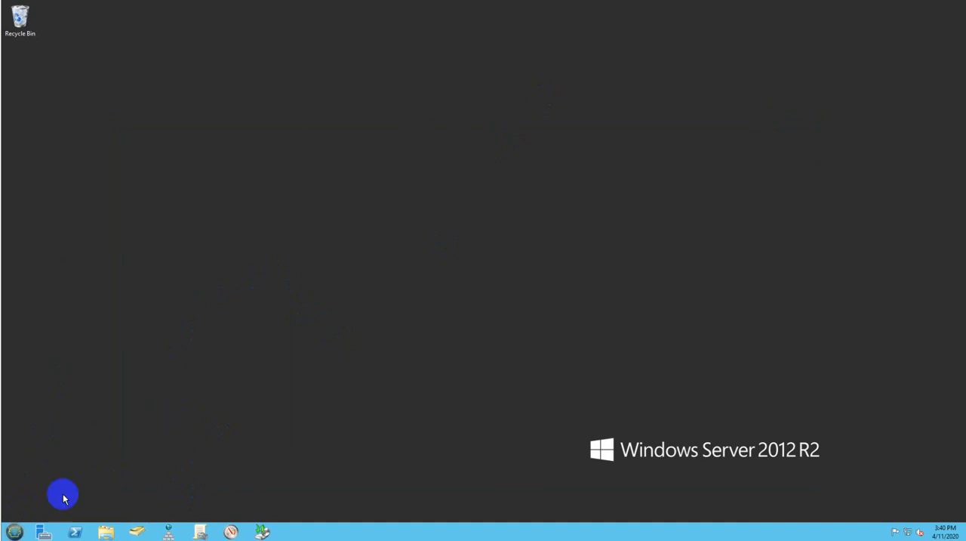
click(14, 531)
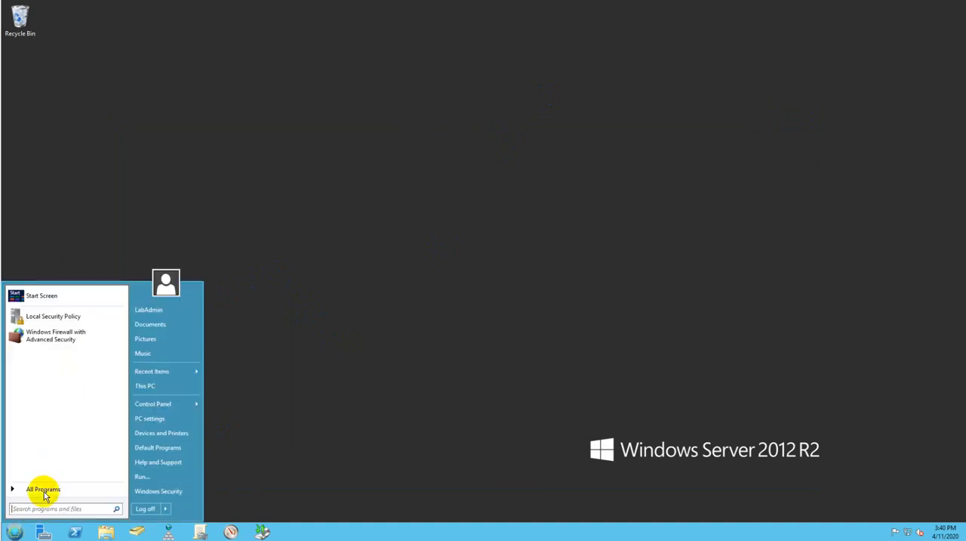
click(42, 490)
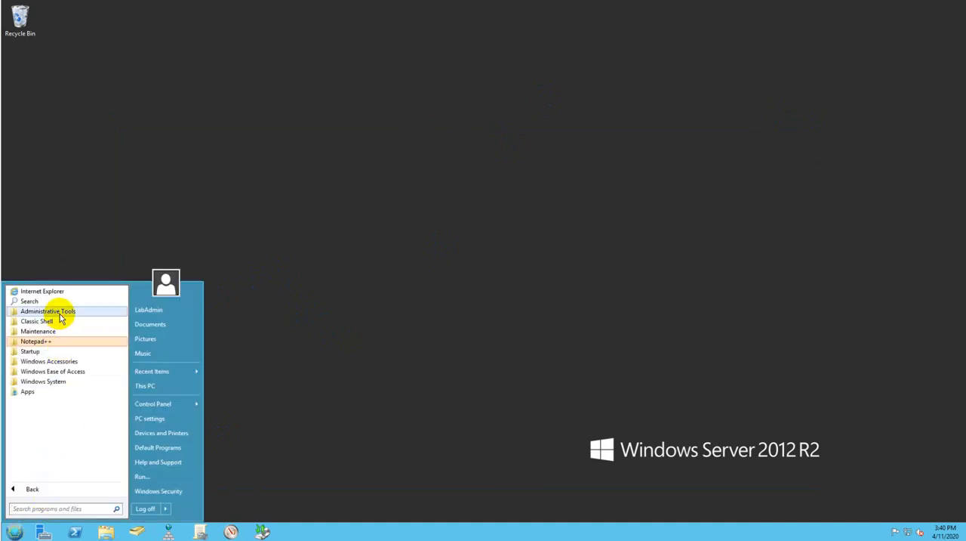
click(48, 312)
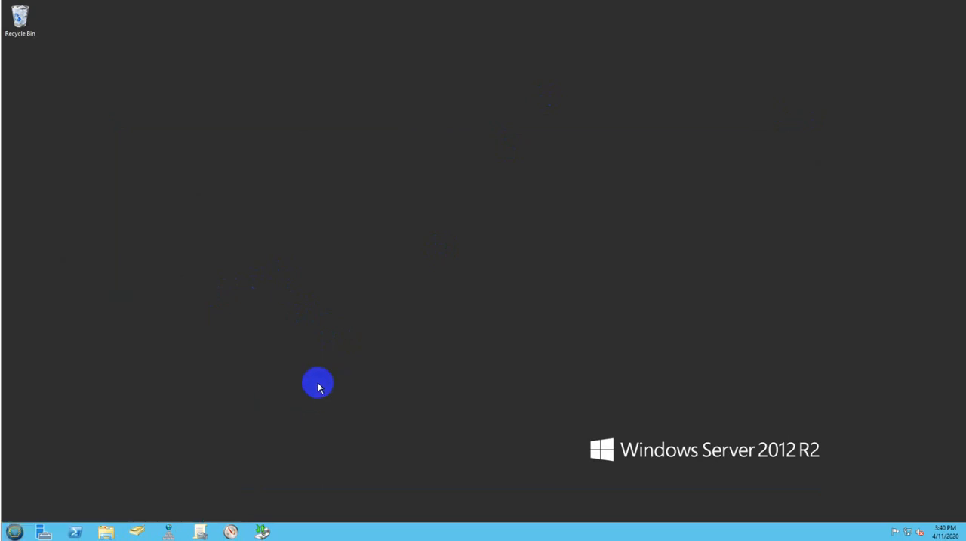
click(200, 531)
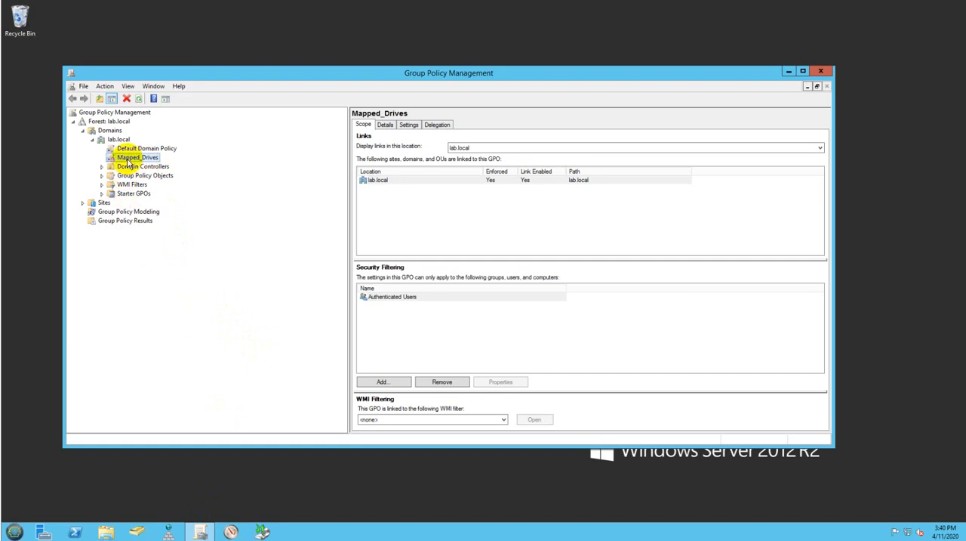
Create a new GPO linked to the lab.local domain and confirm it.
click(119, 139)
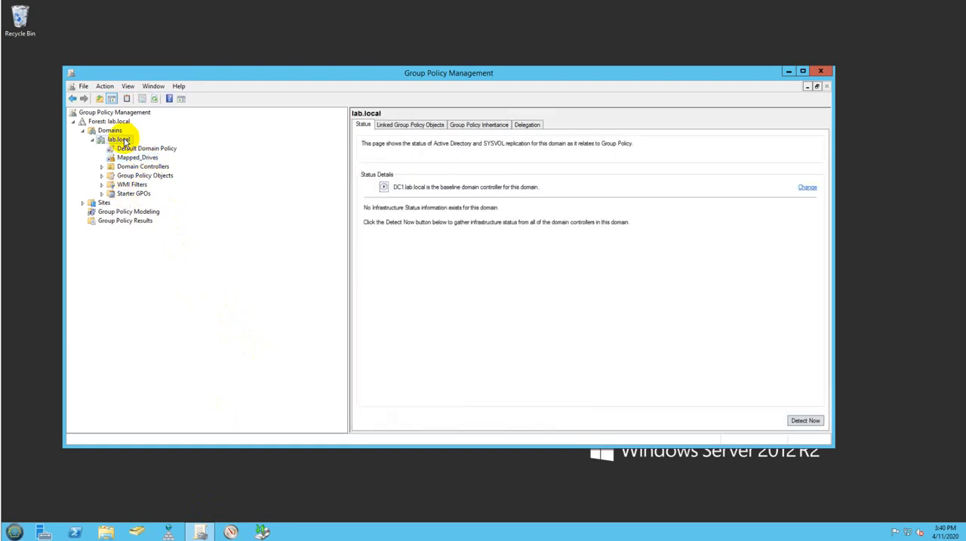
right_click(118, 139)
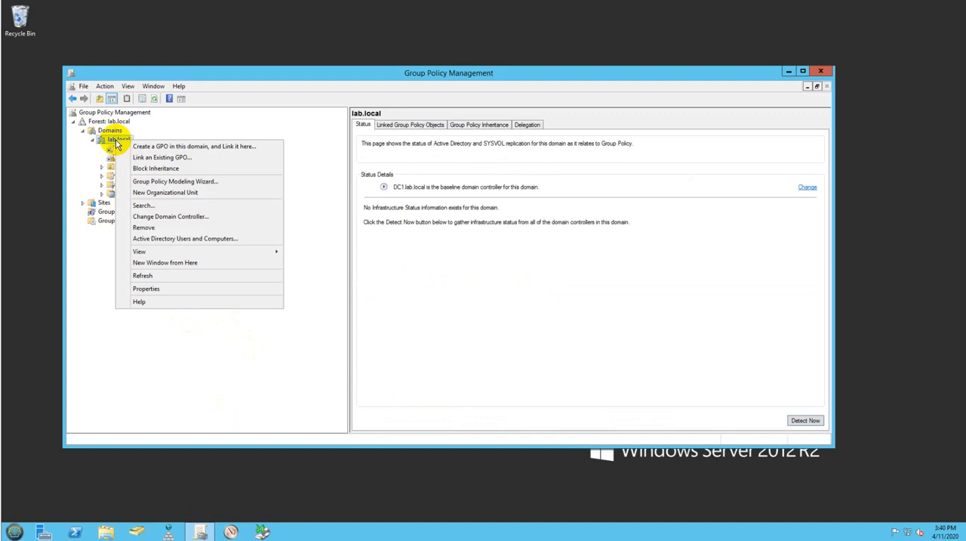
click(193, 145)
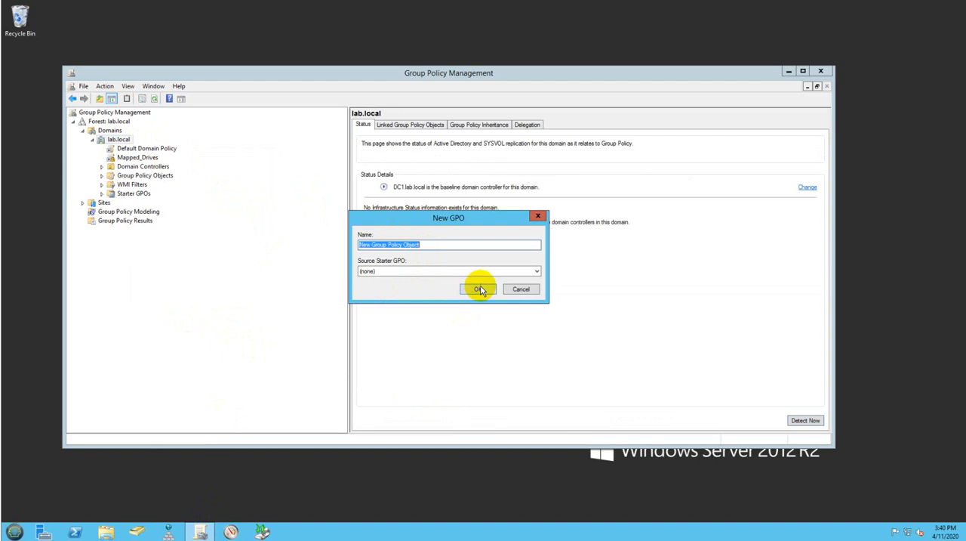
click(477, 289)
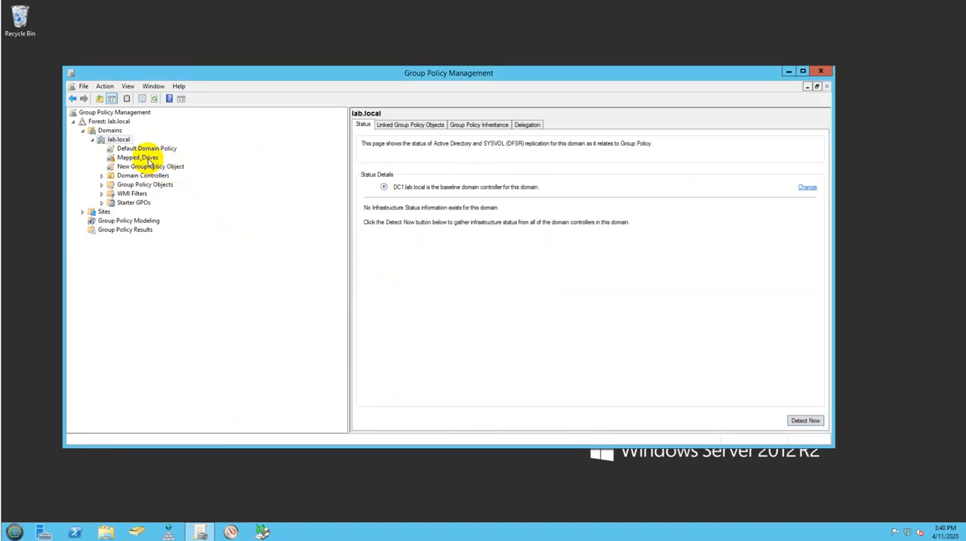
Select the Mapped_Drives GPO link and dismiss the link-editing notice.
click(137, 157)
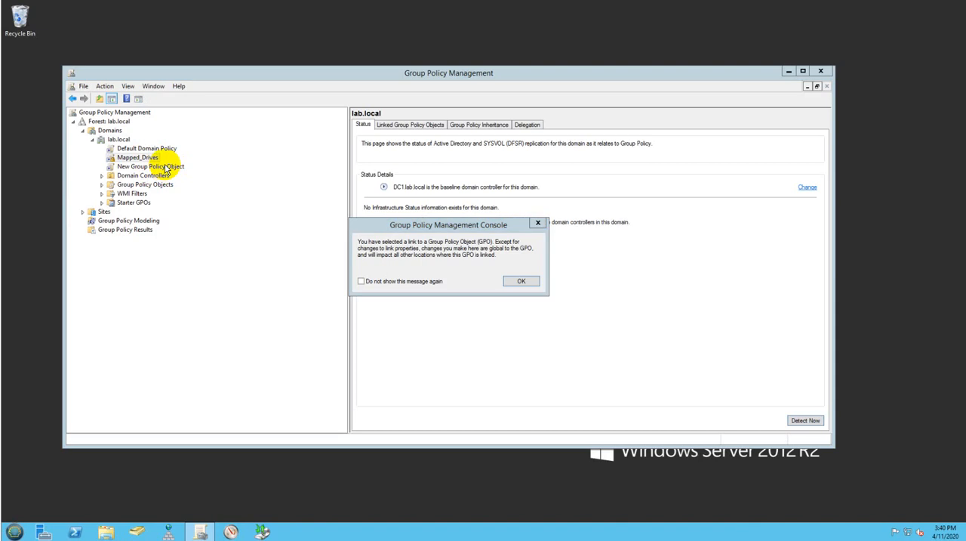
click(521, 281)
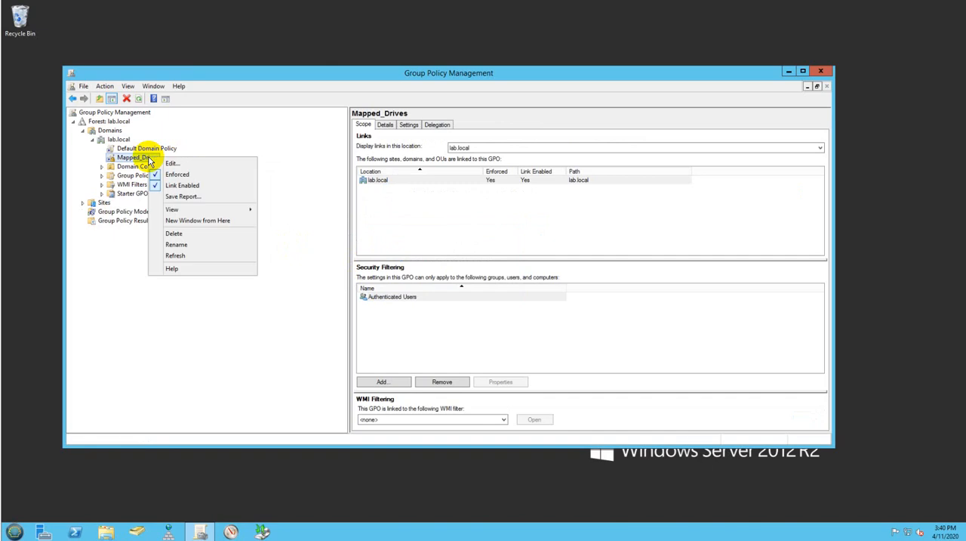
mouse_move(223, 308)
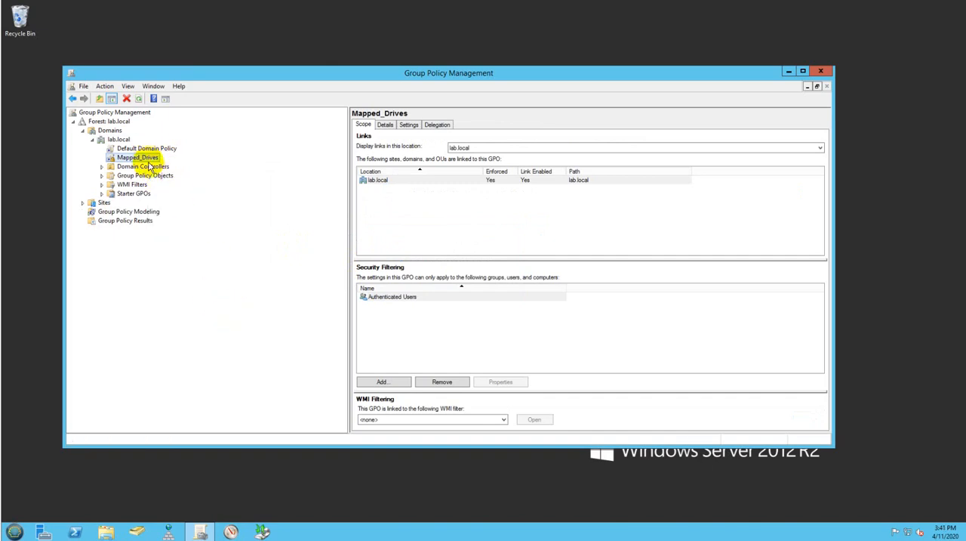
Edit Mapped_Drives and show User Configuration > Preferences > Windows Settings > Drive Maps.
right_click(138, 157)
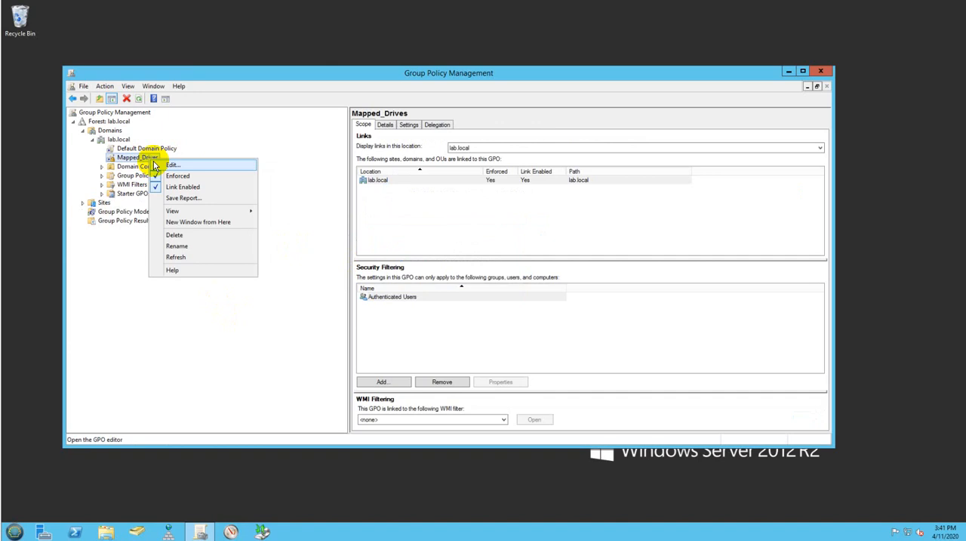
click(172, 165)
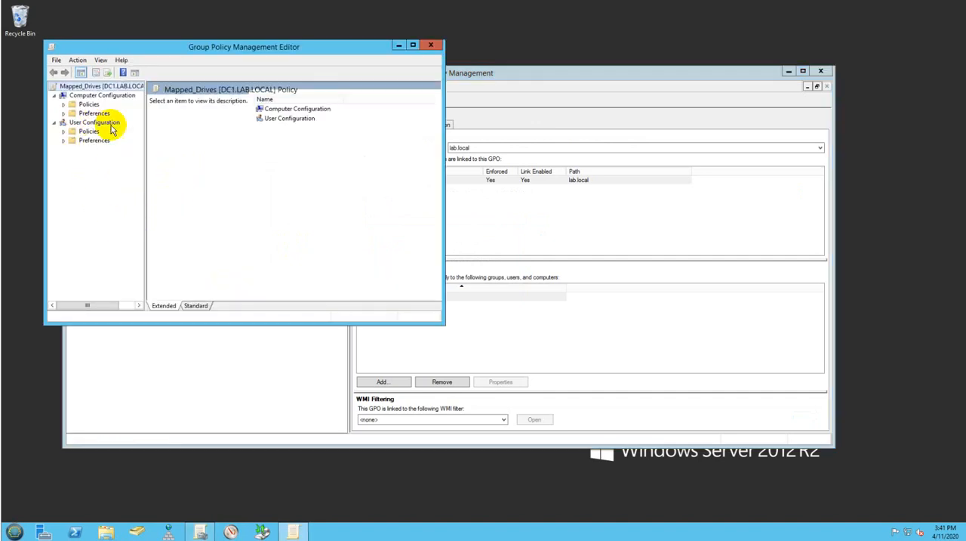
click(64, 139)
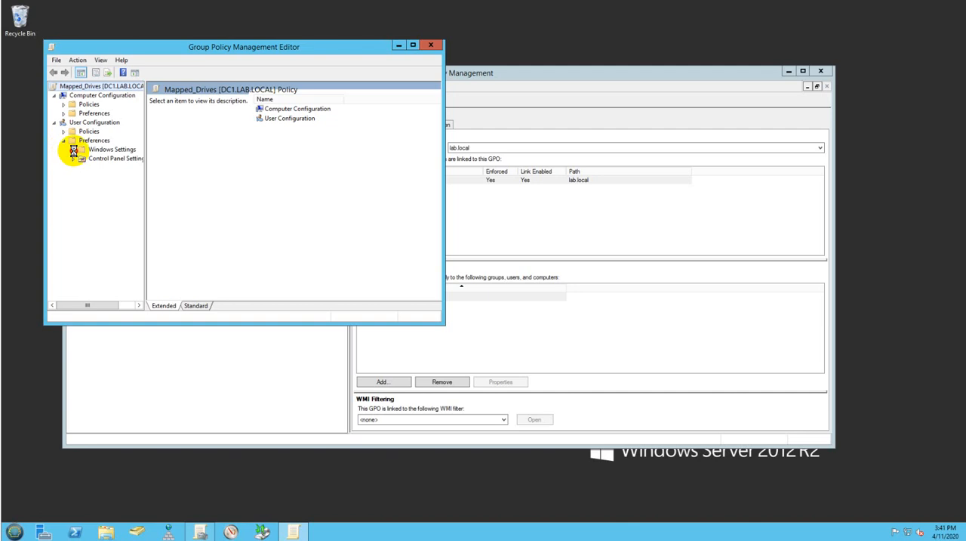
click(72, 148)
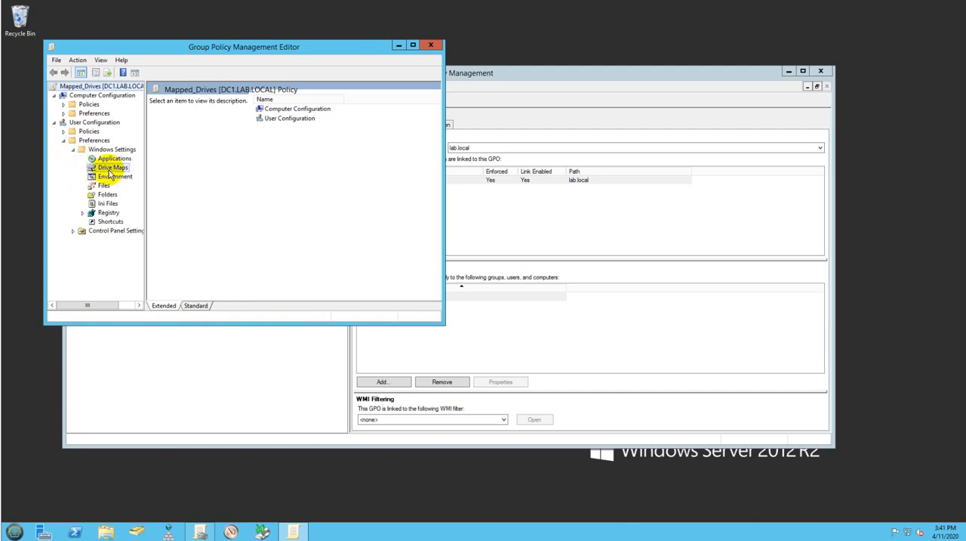
click(112, 168)
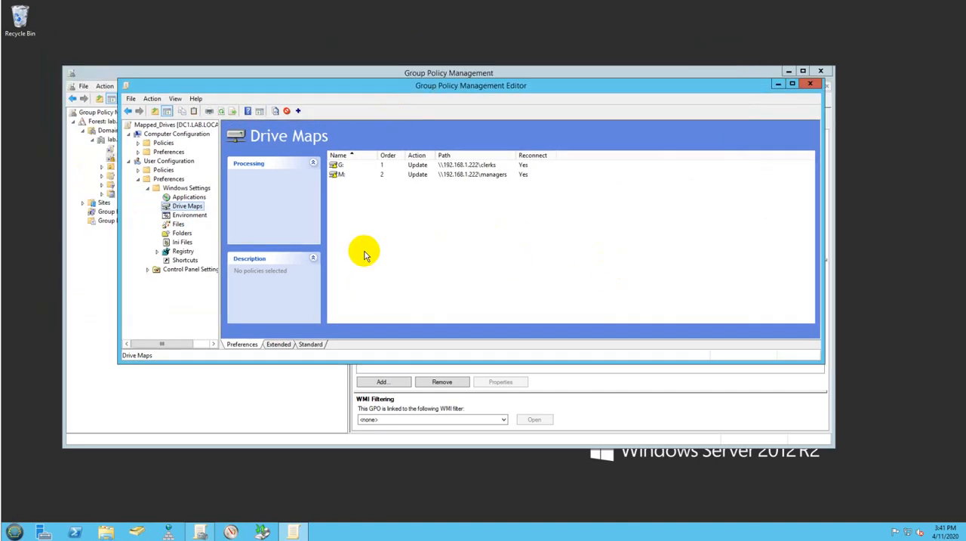
mouse_move(377, 243)
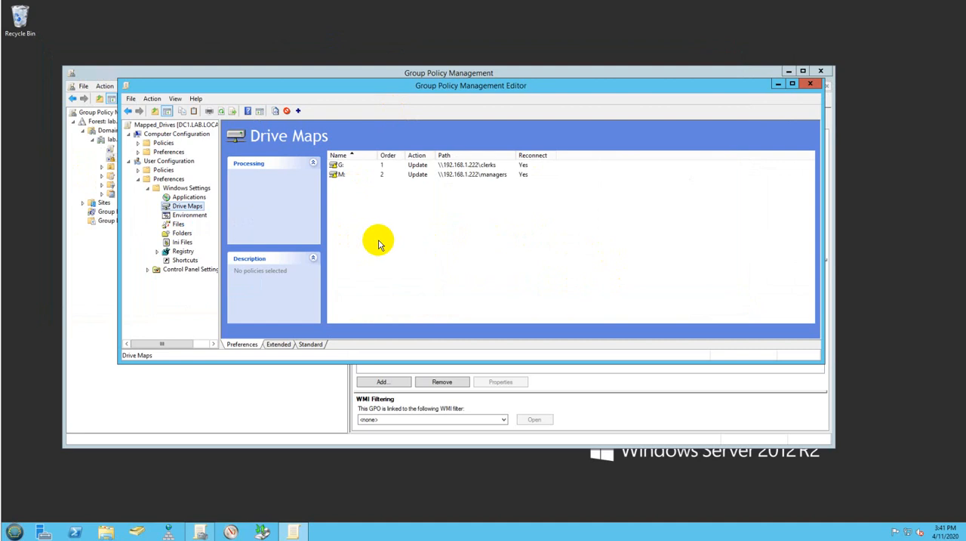
In the G drive mapping's properties, switch its action to Create.
right_click(378, 242)
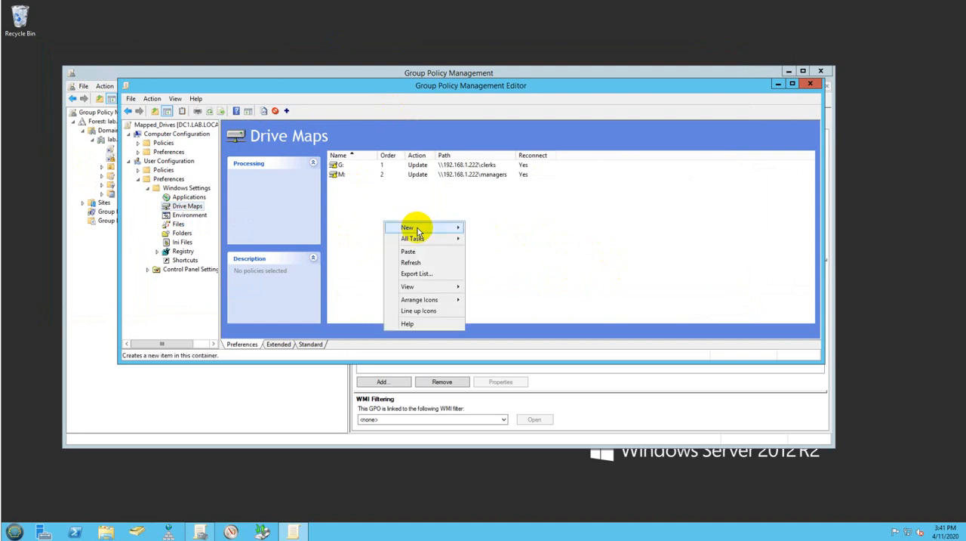
mouse_move(408, 226)
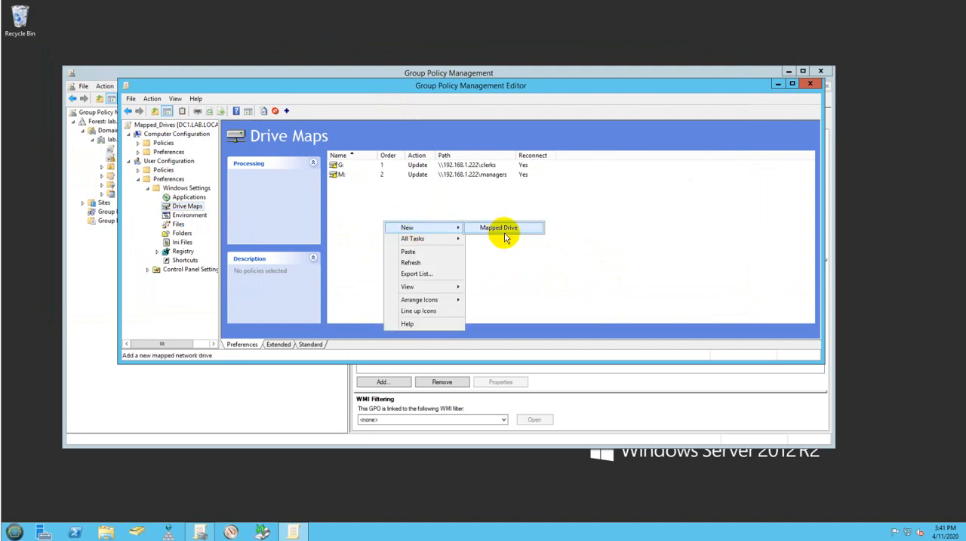
click(498, 227)
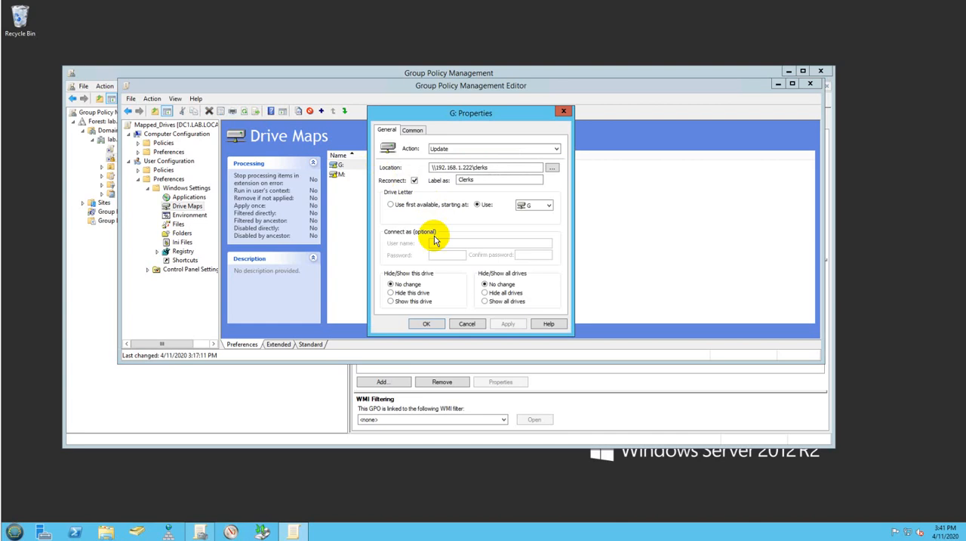
mouse_move(451, 233)
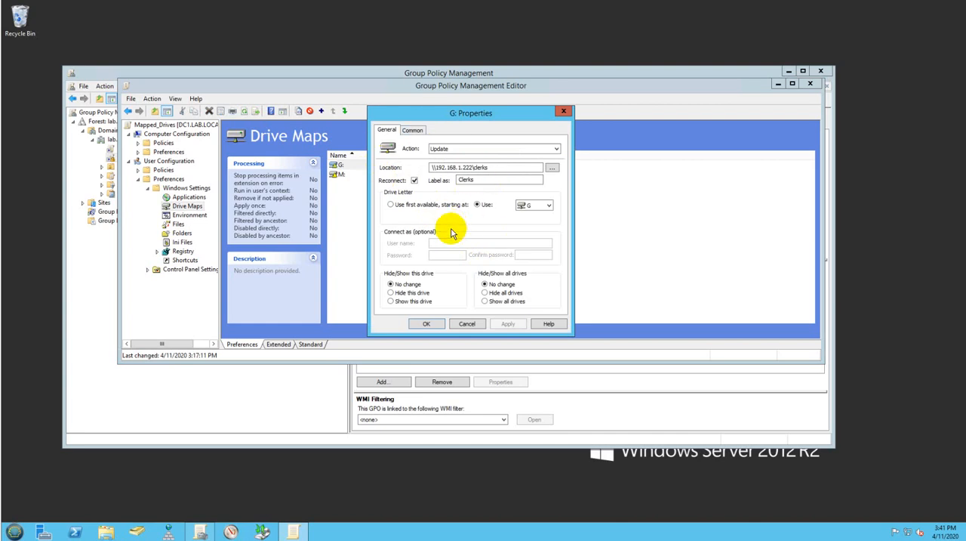
click(555, 148)
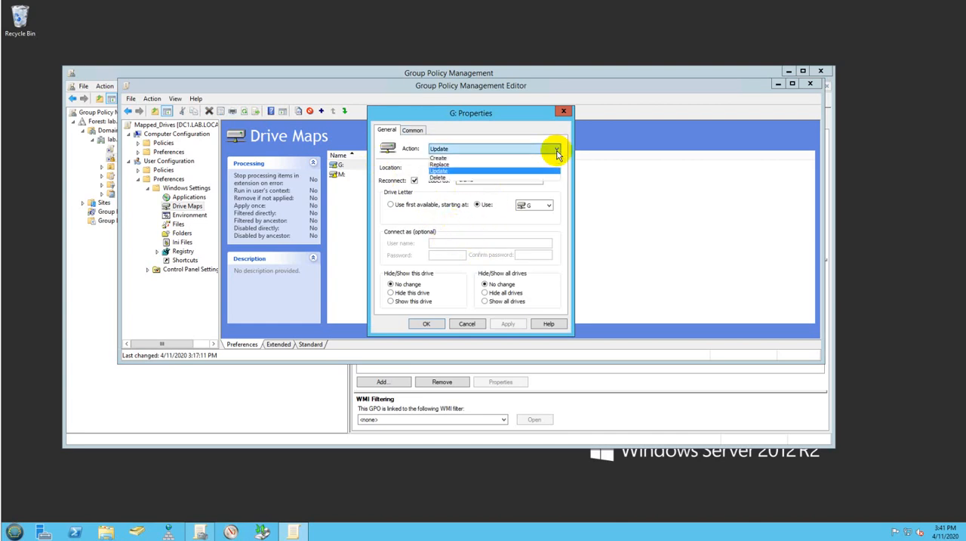
click(438, 157)
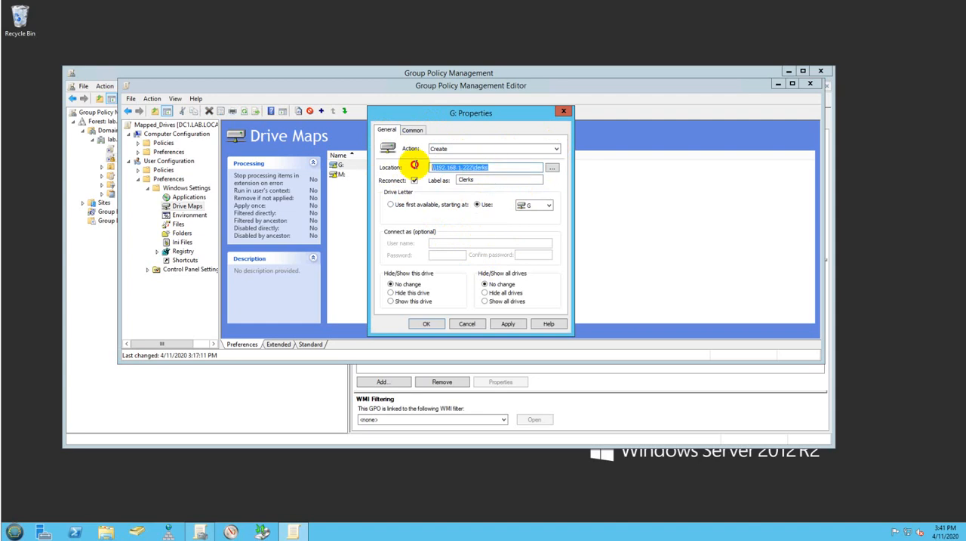
mouse_move(113, 510)
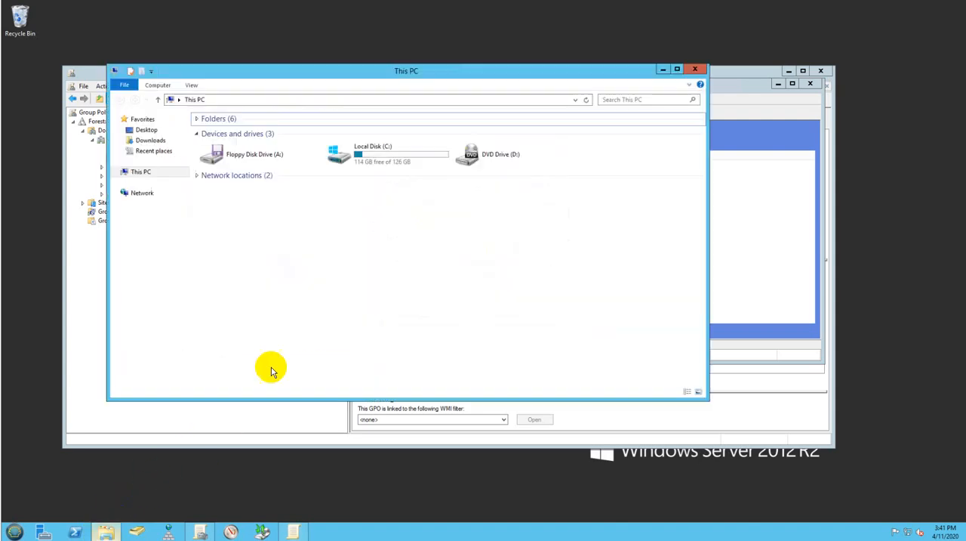
Browse C:\DATA\Clerks, then go up to the \\192.168.1.222 clerks share showing Document1.
double_click(400, 154)
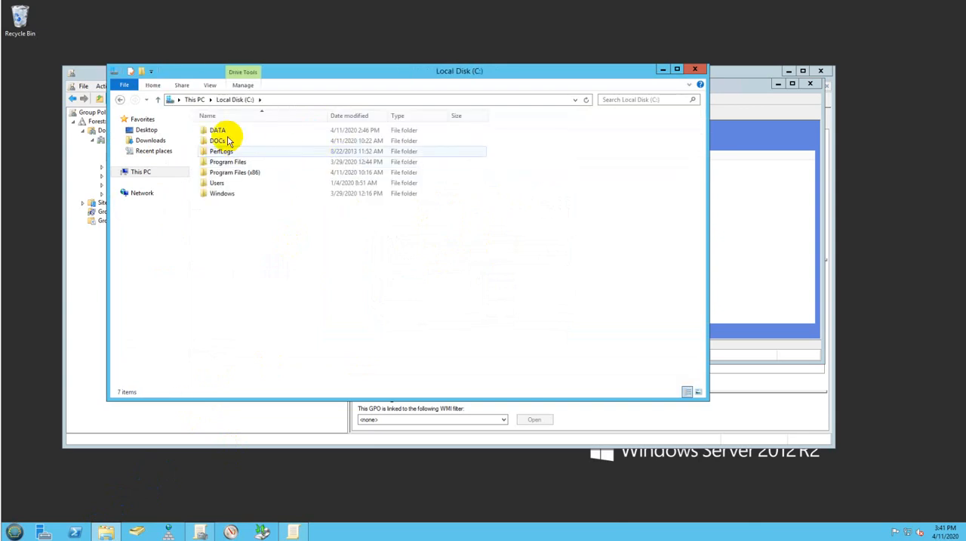
double_click(217, 130)
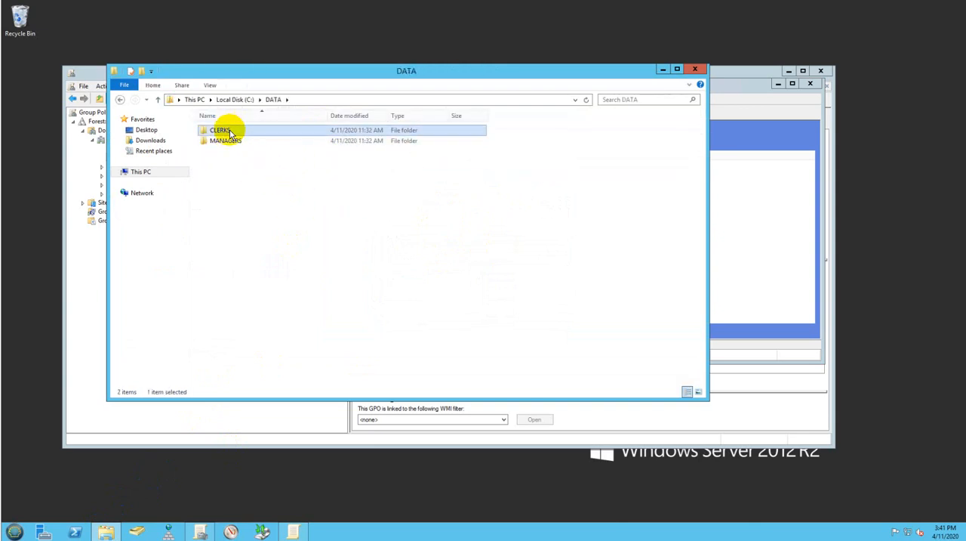
double_click(221, 129)
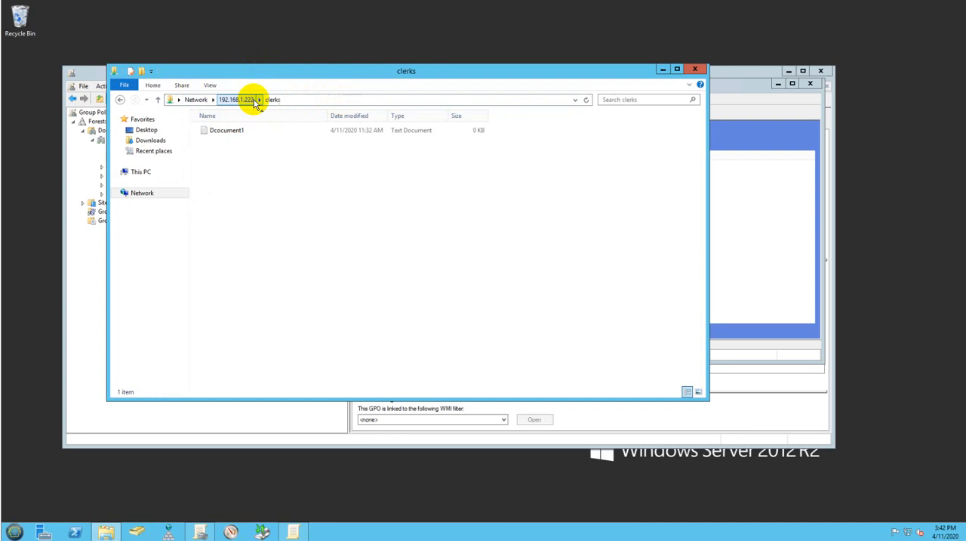
click(256, 99)
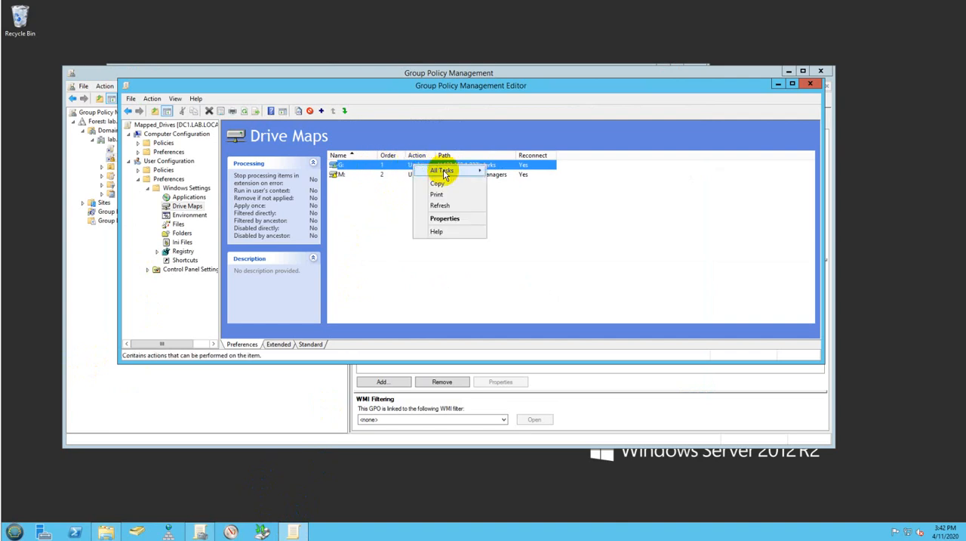
Keep drive letter G for the clerks mapping with action Create, label Clerks, and confirm with OK.
click(444, 218)
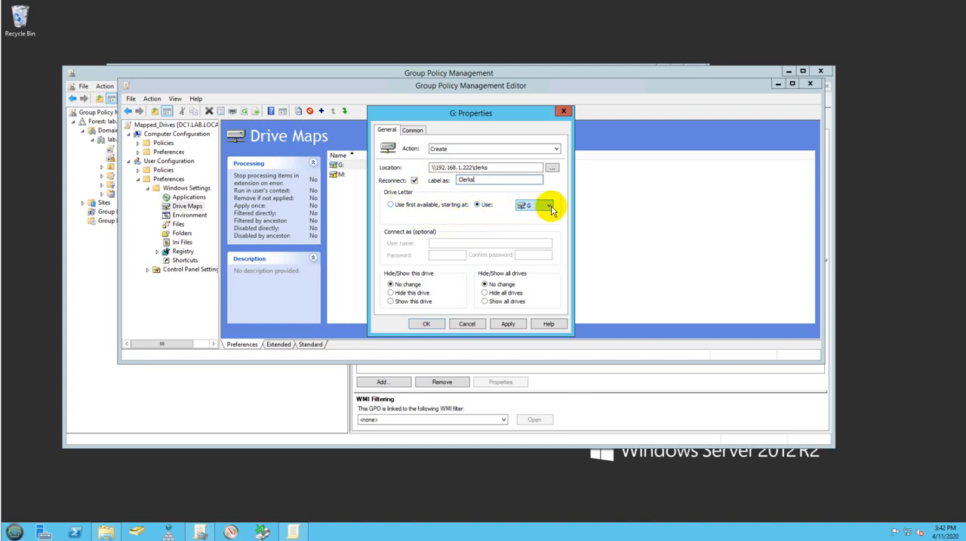
click(550, 205)
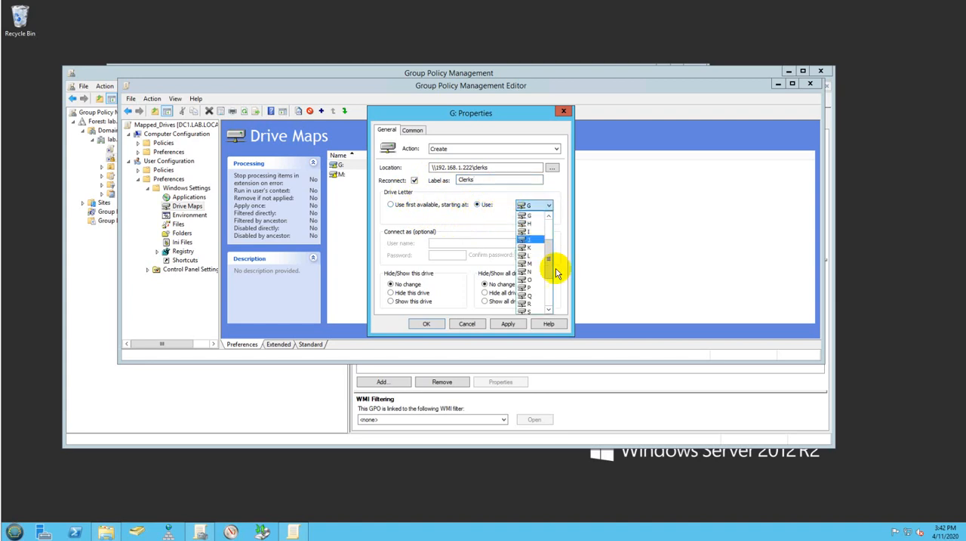
click(550, 205)
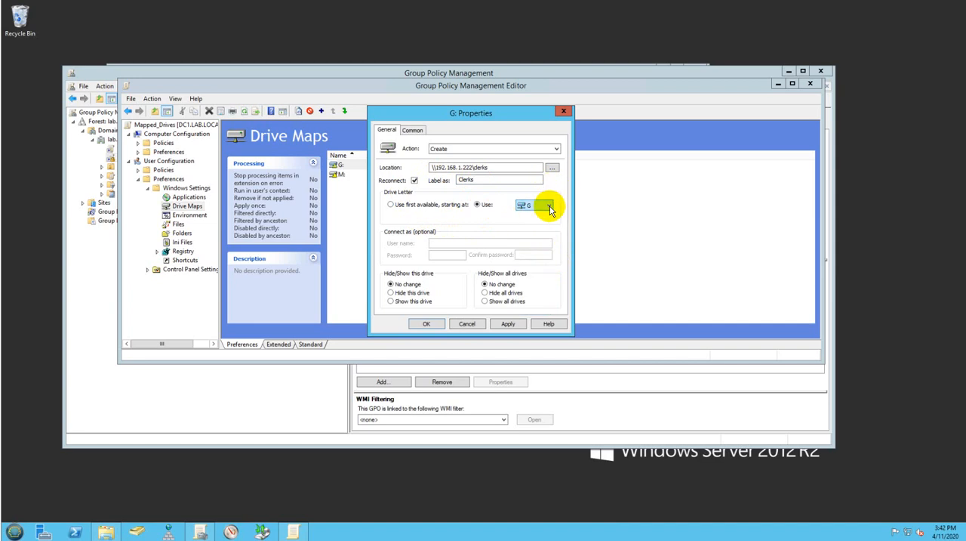
click(549, 205)
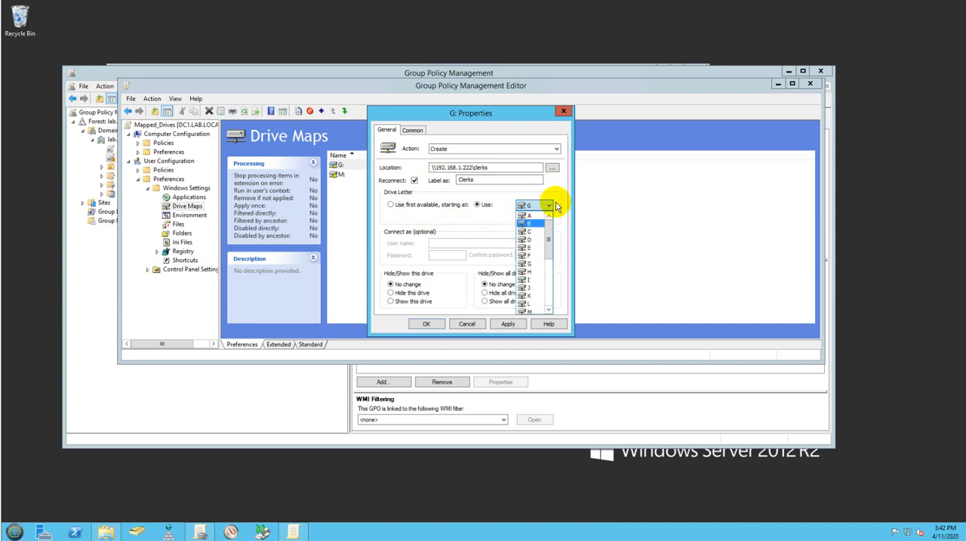
click(549, 205)
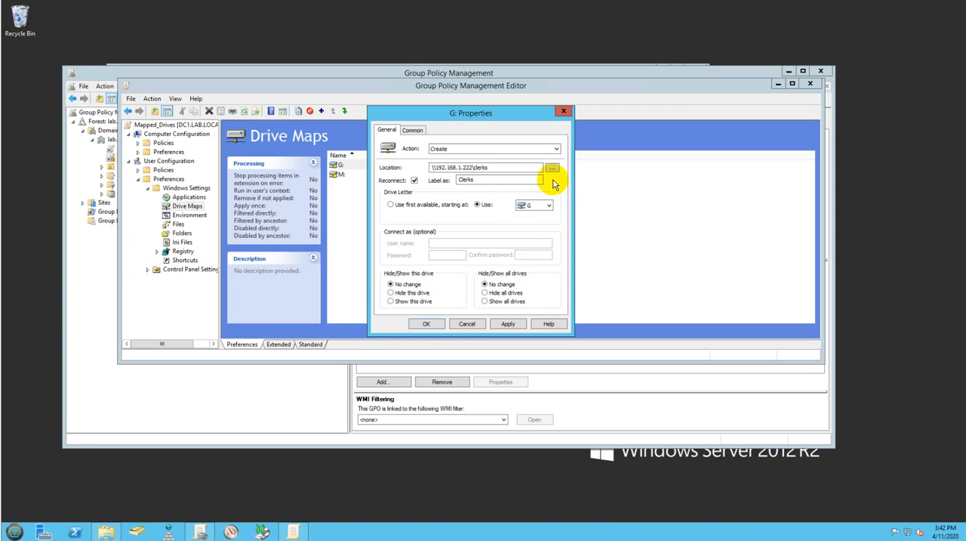
mouse_move(551, 191)
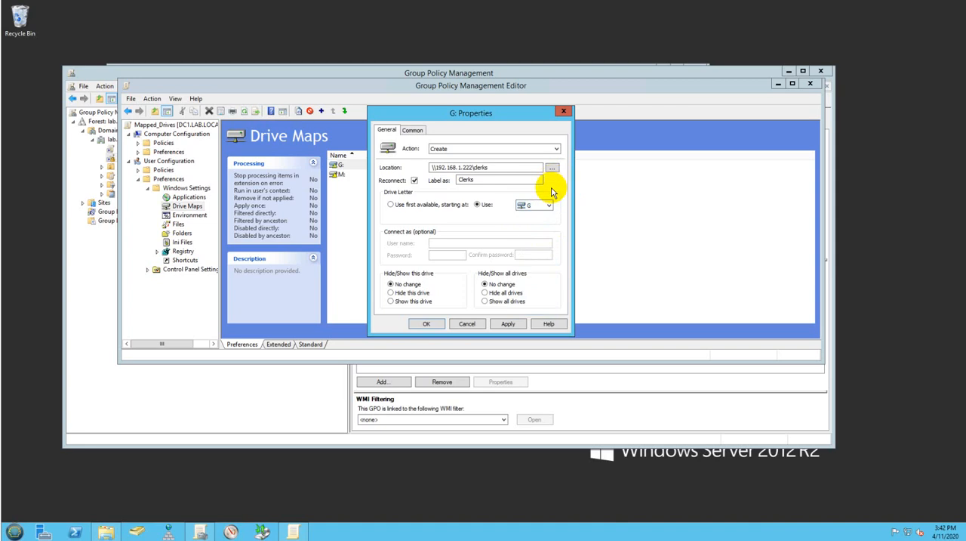
mouse_move(557, 186)
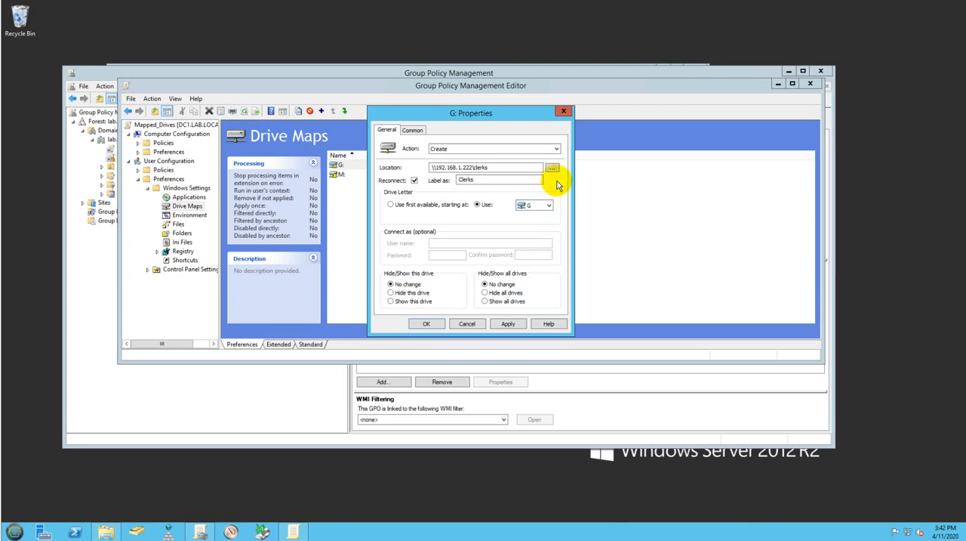
mouse_move(502, 250)
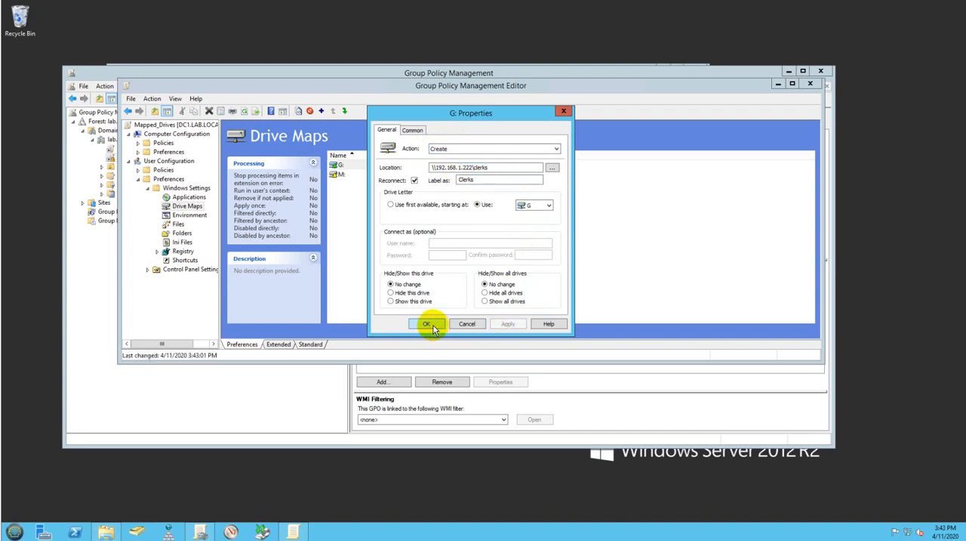
click(425, 324)
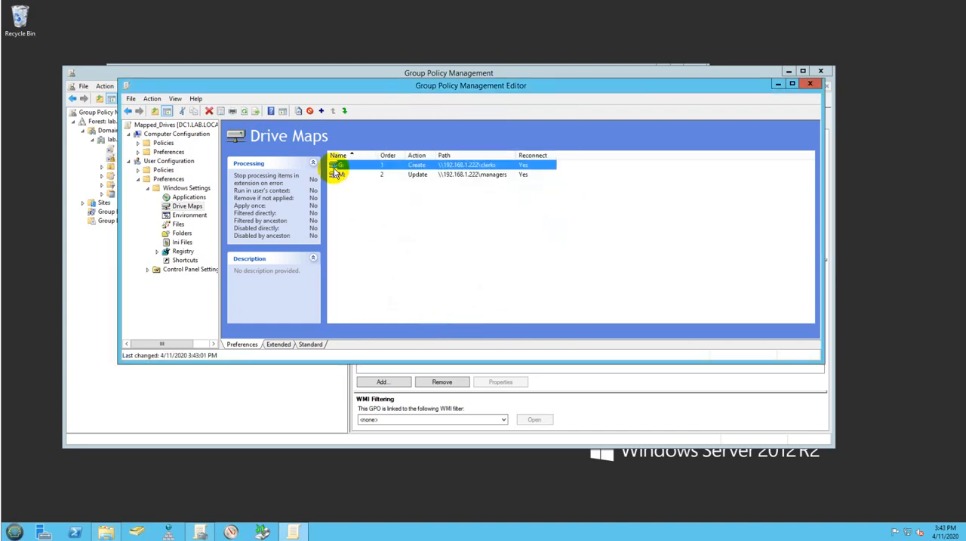
mouse_move(405, 227)
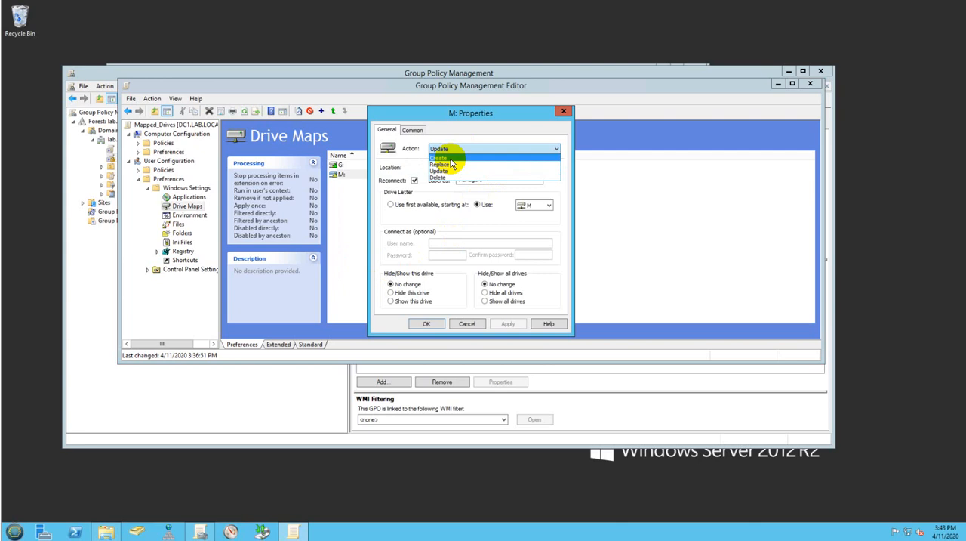
Save the M: mapping as Create for \\192.168.1.222\managers labelled Managers, then leave the editor.
click(441, 157)
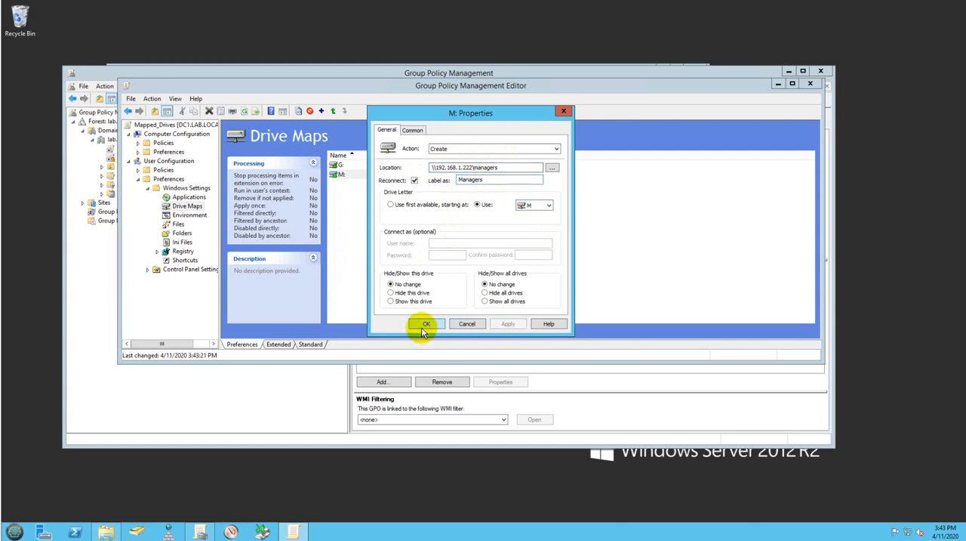
click(426, 323)
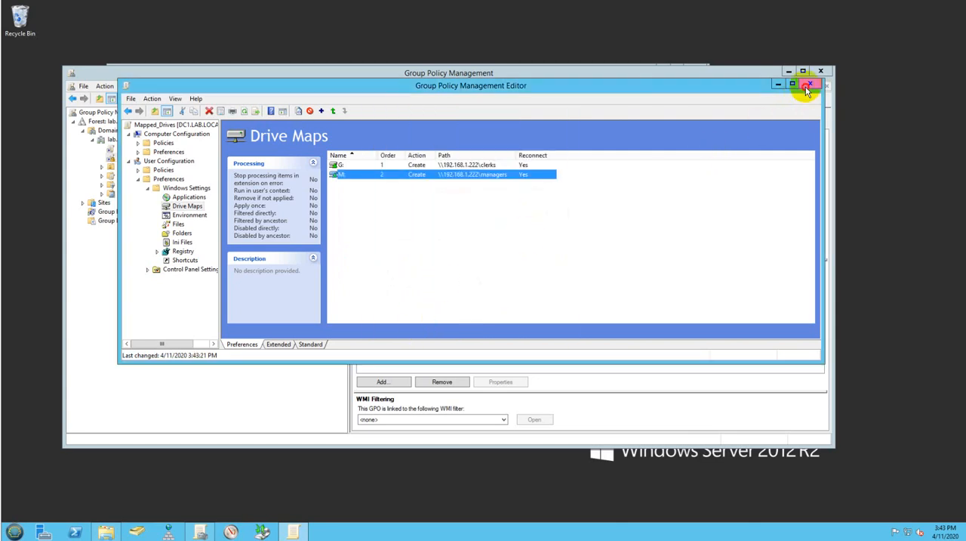
click(810, 83)
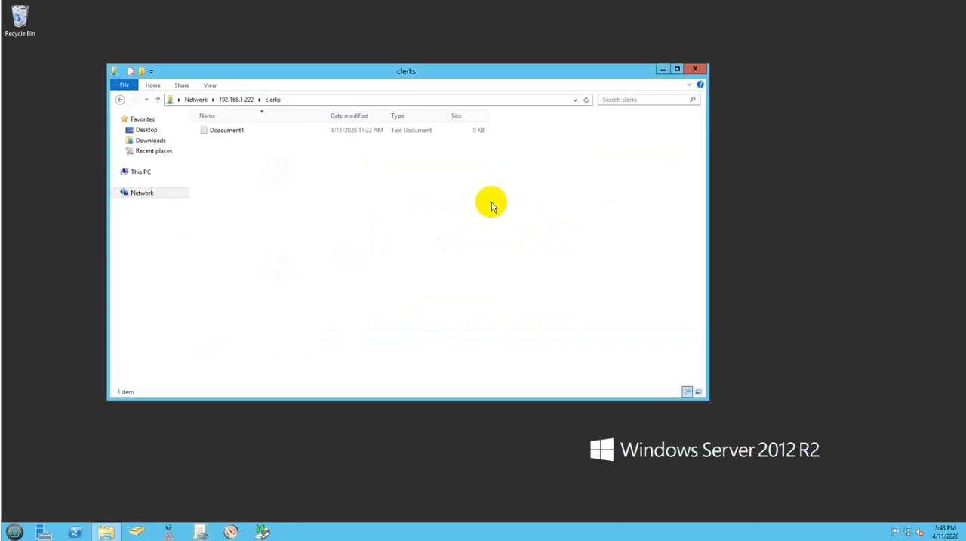
Close the clerks folder window and bring up the Start menu on the bare desktop.
click(694, 69)
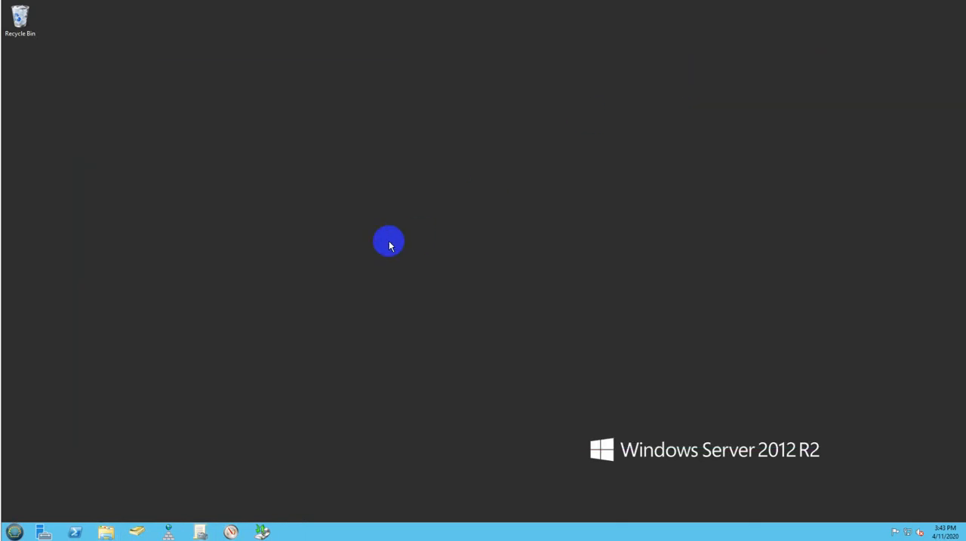
mouse_move(229, 404)
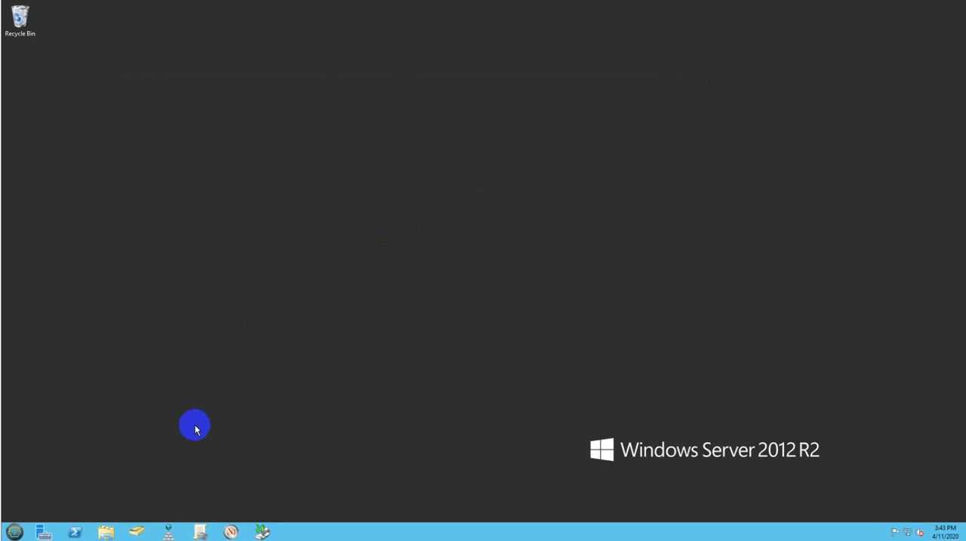
mouse_move(85, 444)
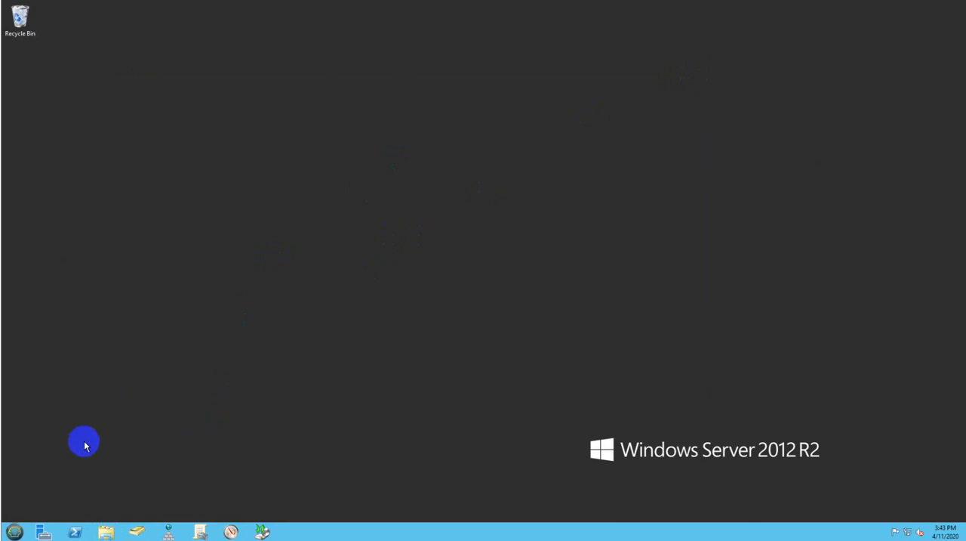
mouse_move(94, 429)
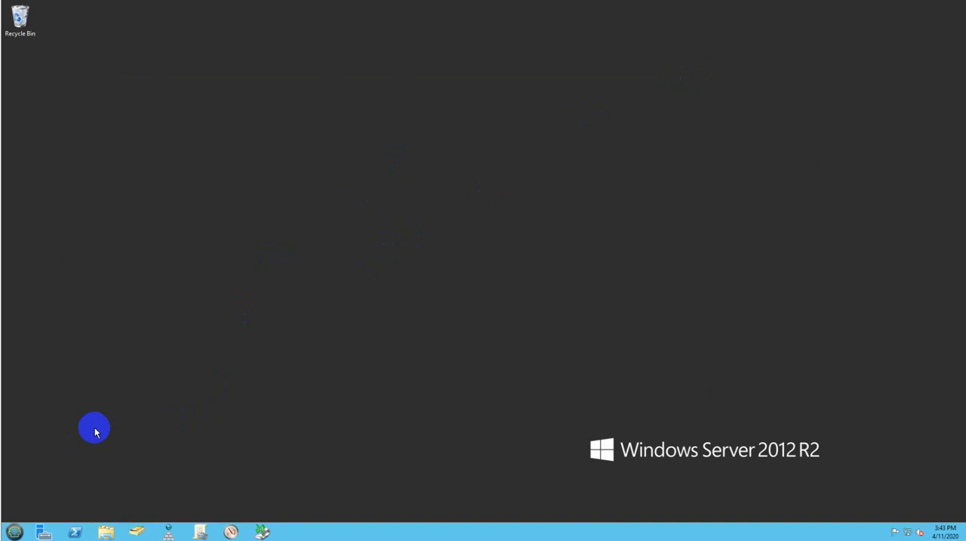
click(14, 532)
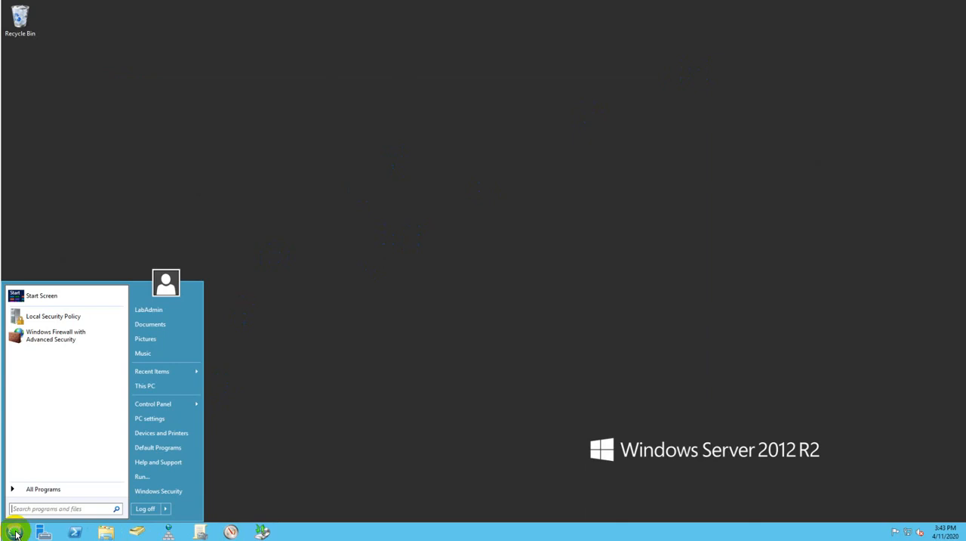
Run gpupdate from Start search, wait for the successful computer policy update, and close its window.
text(gpupdate)
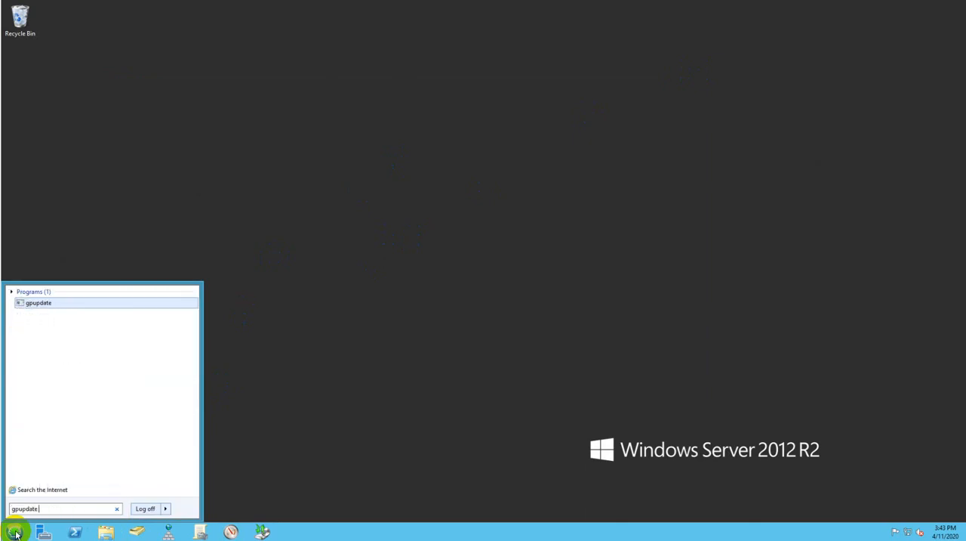
key(enter)
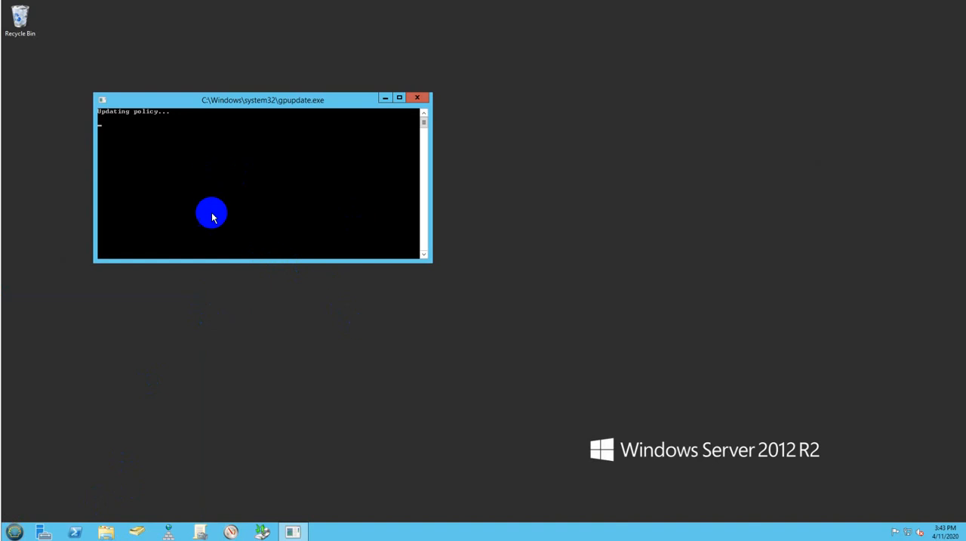
mouse_move(199, 188)
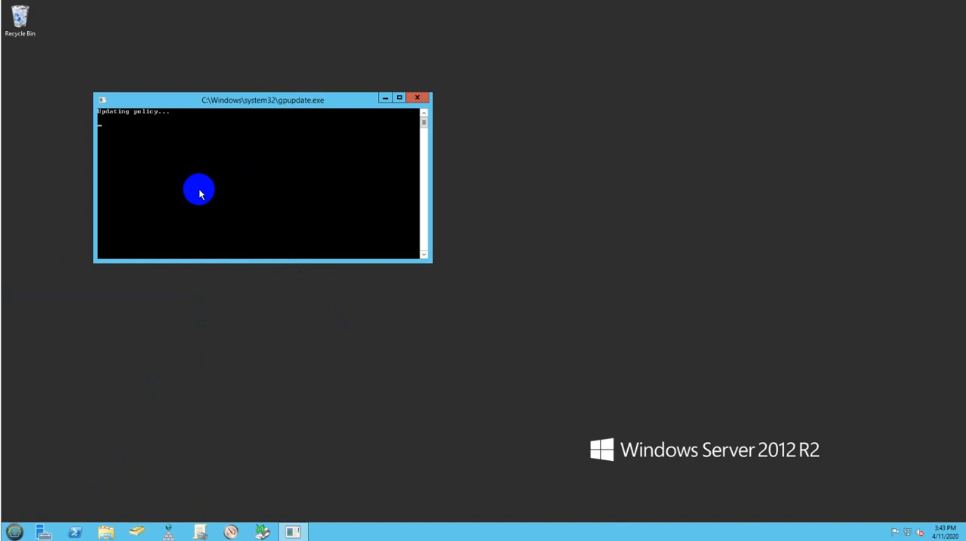
mouse_move(179, 157)
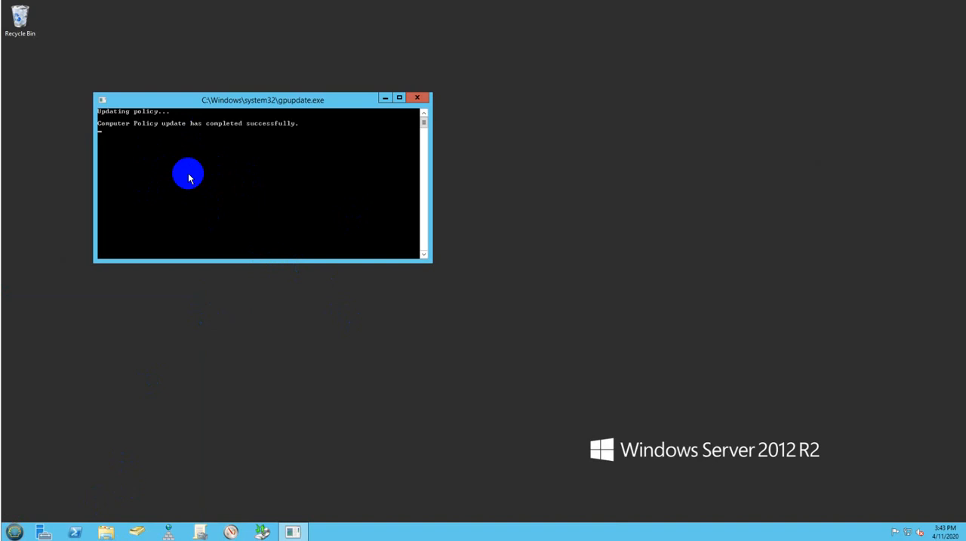
mouse_move(193, 180)
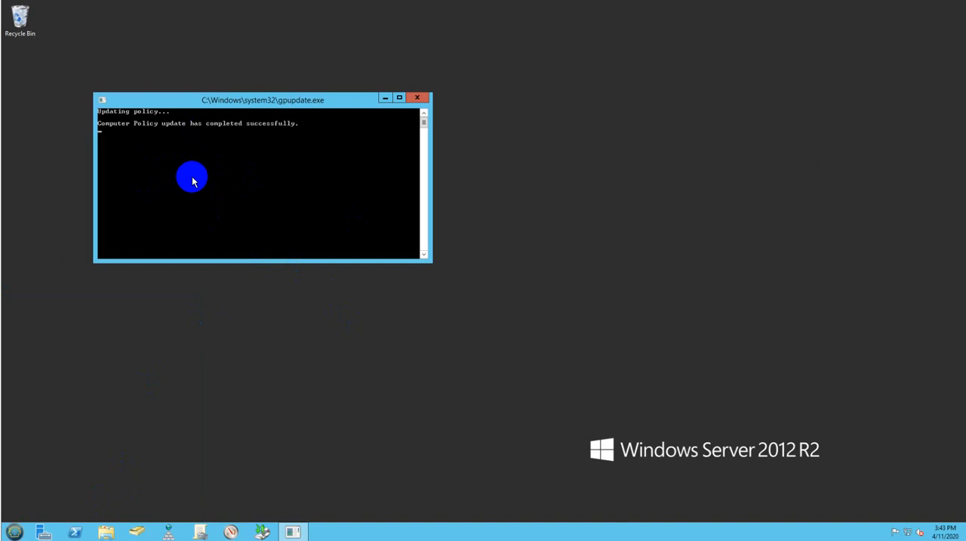
click(417, 97)
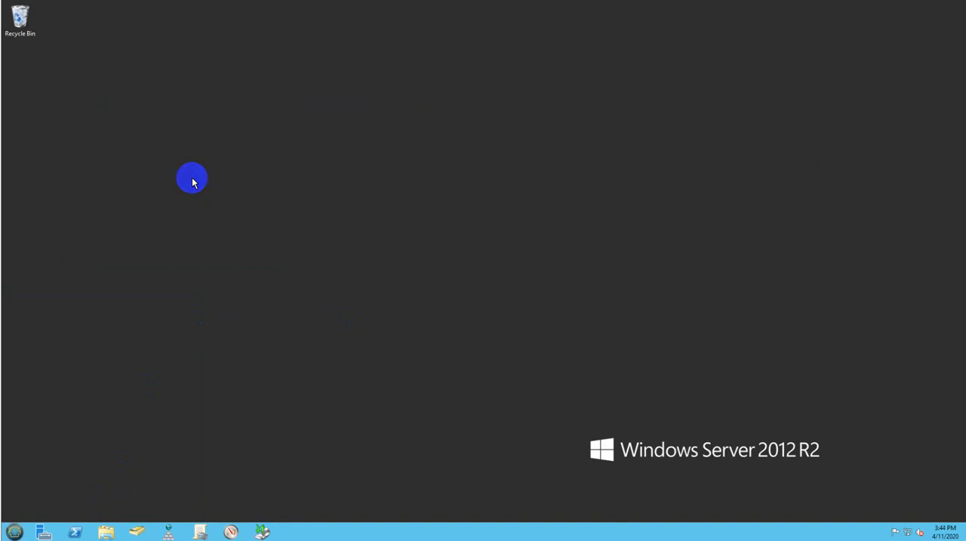
mouse_move(220, 327)
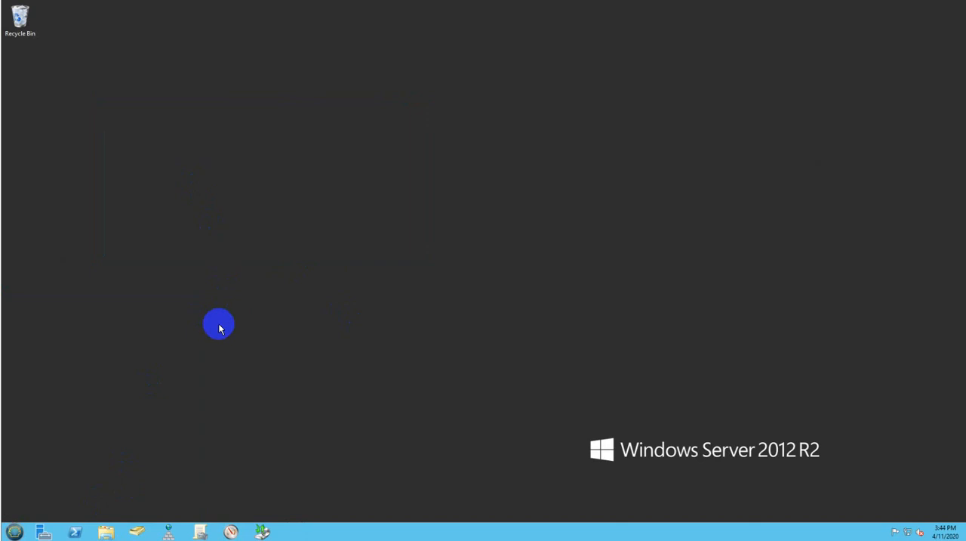
mouse_move(218, 339)
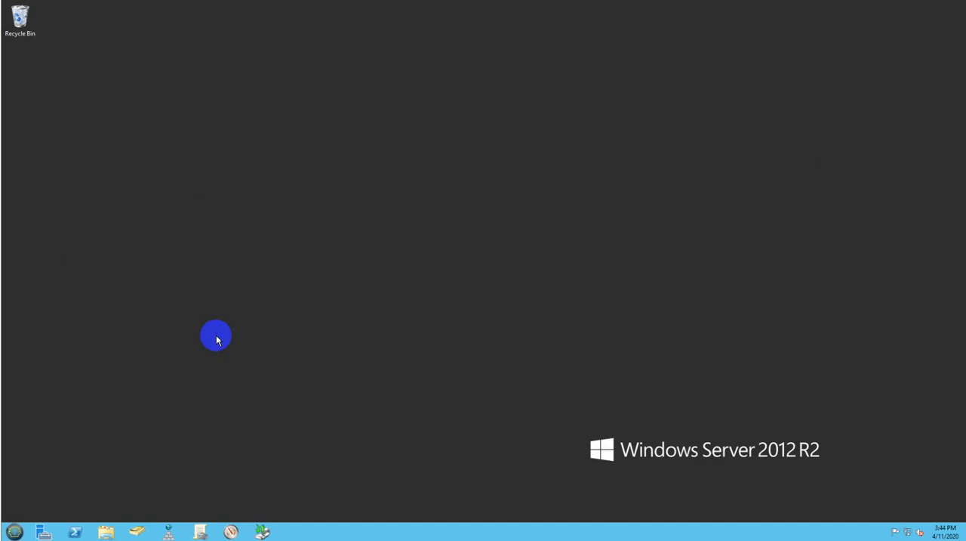
mouse_move(208, 357)
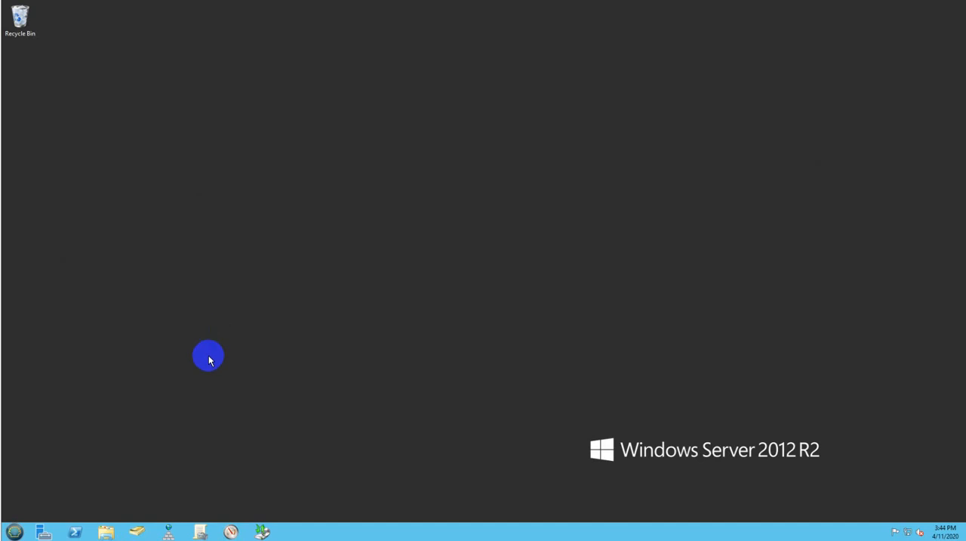
mouse_move(101, 175)
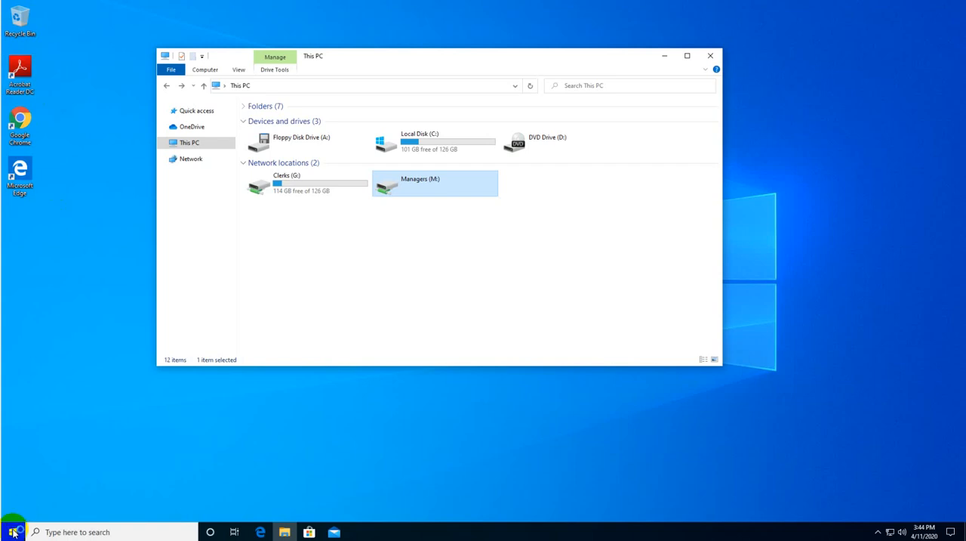
Check the user via Start, open Clerks (G:) to see Document1, and return to the drive list.
click(12, 532)
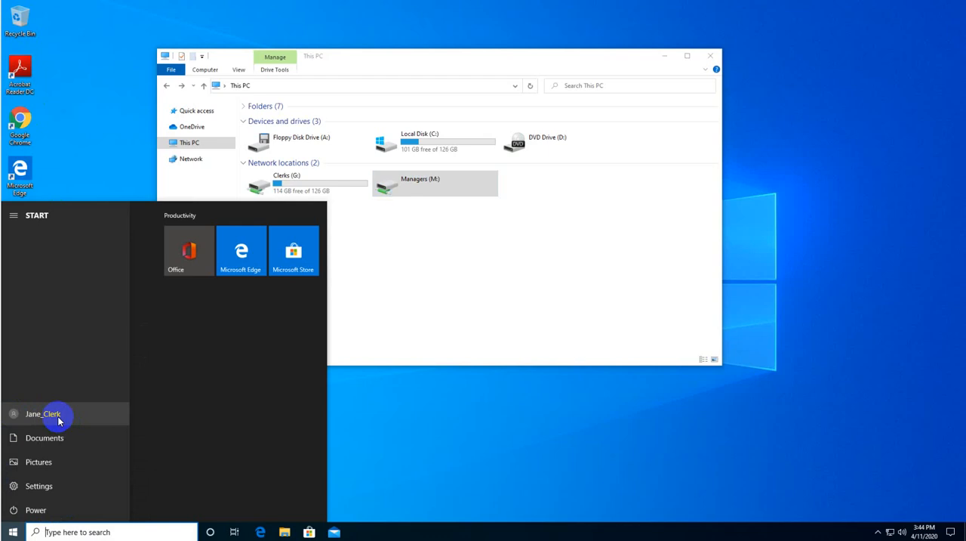
click(14, 214)
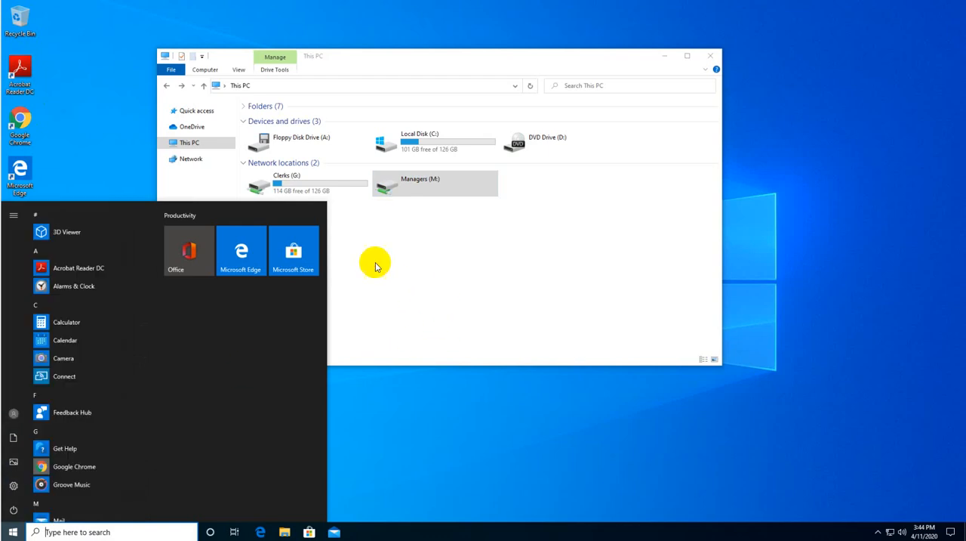
double_click(305, 183)
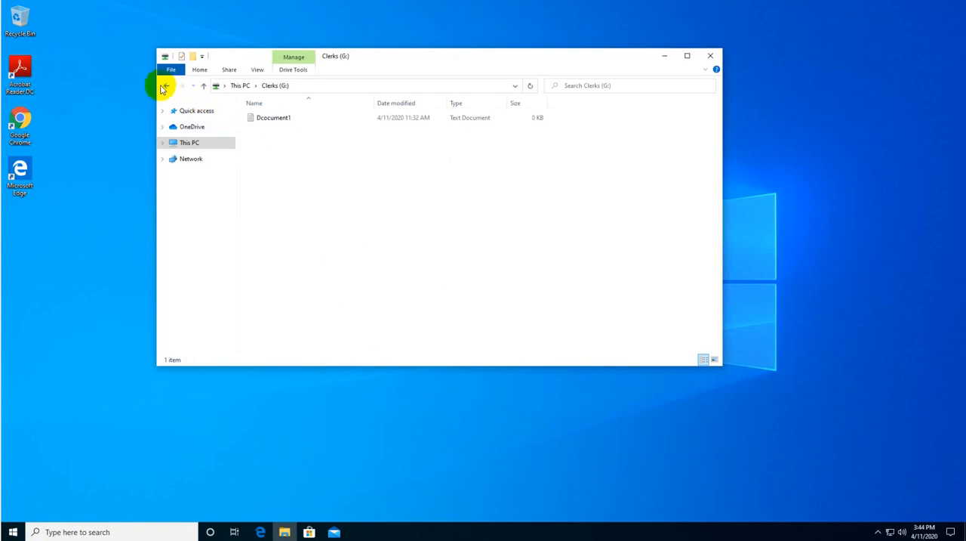
click(166, 85)
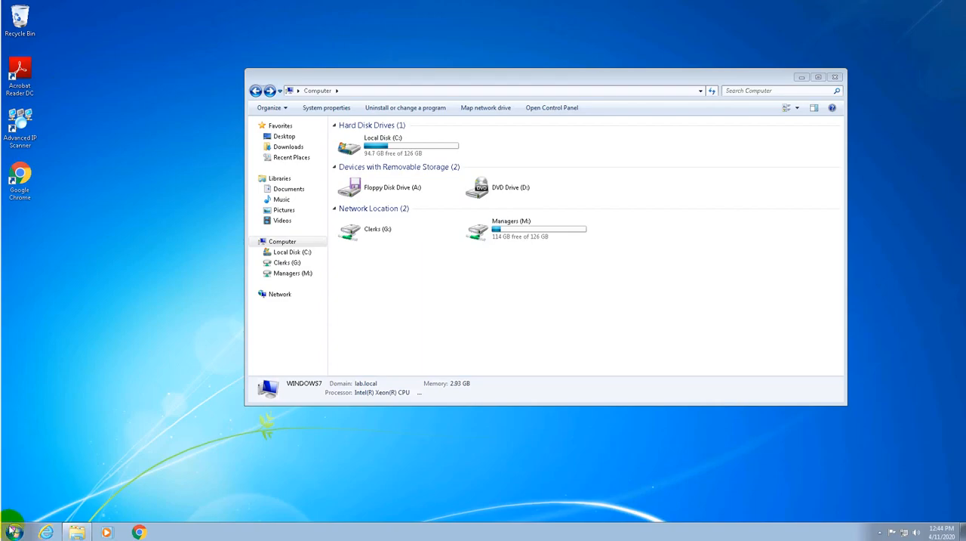
click(14, 531)
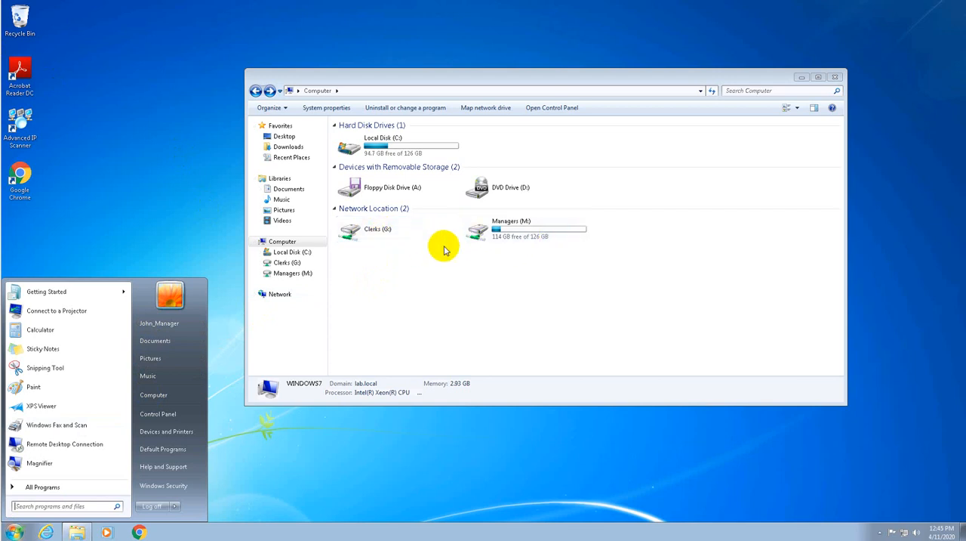
double_click(366, 230)
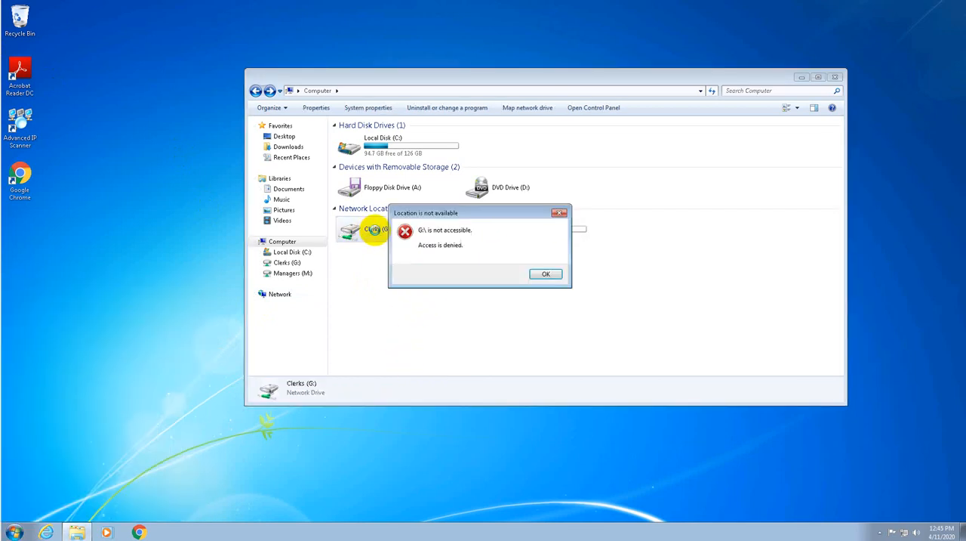
click(545, 274)
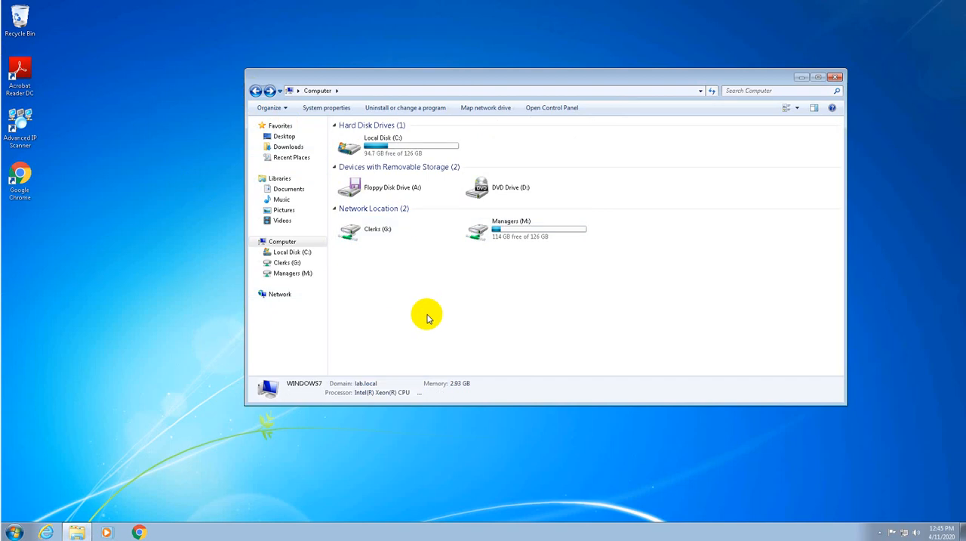
mouse_move(432, 314)
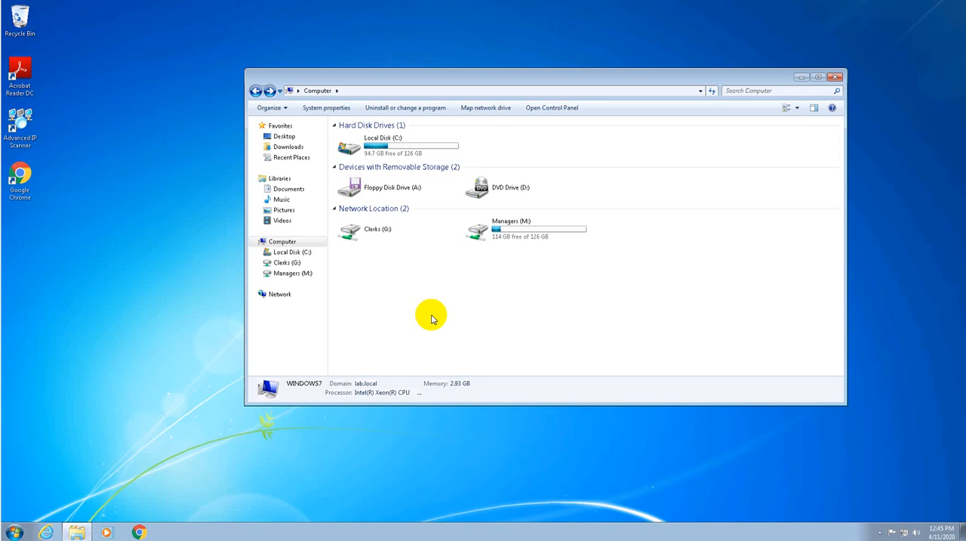